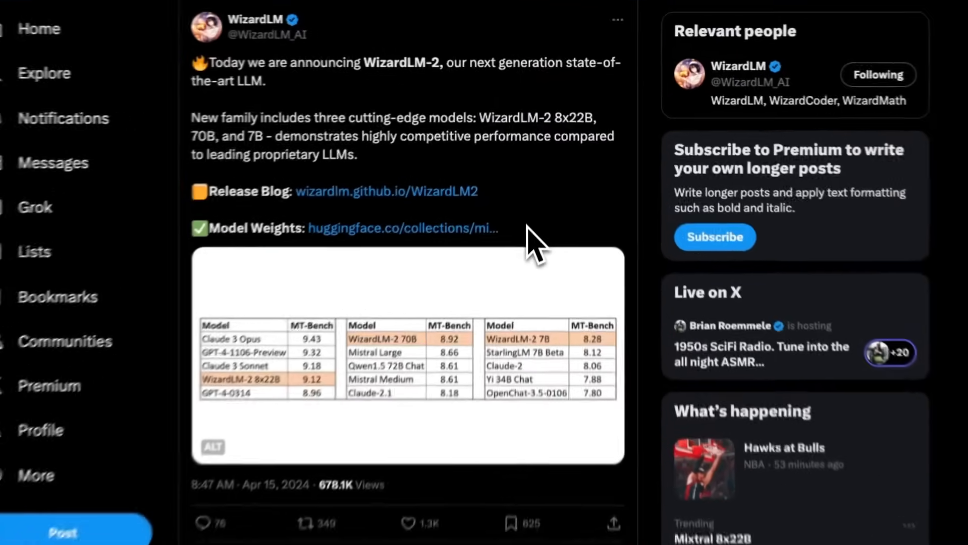
Step: Scroll past the WizardLM-2 announcement and open WizardLM's toxicity-testing apology post
{"action": "scroll", "scroll_direction": "down", "scroll_amount": 3}
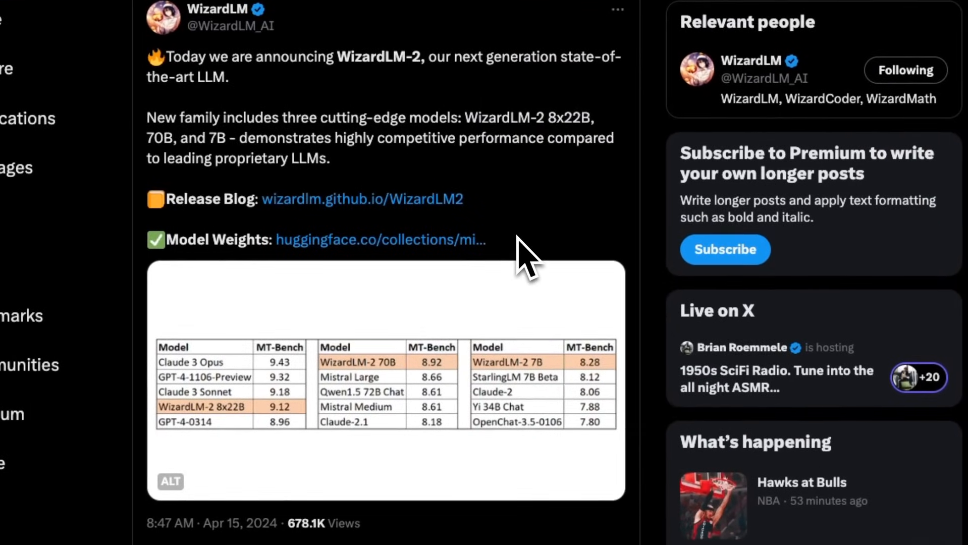
{"action": "left_click", "coordinate": [362, 199]}
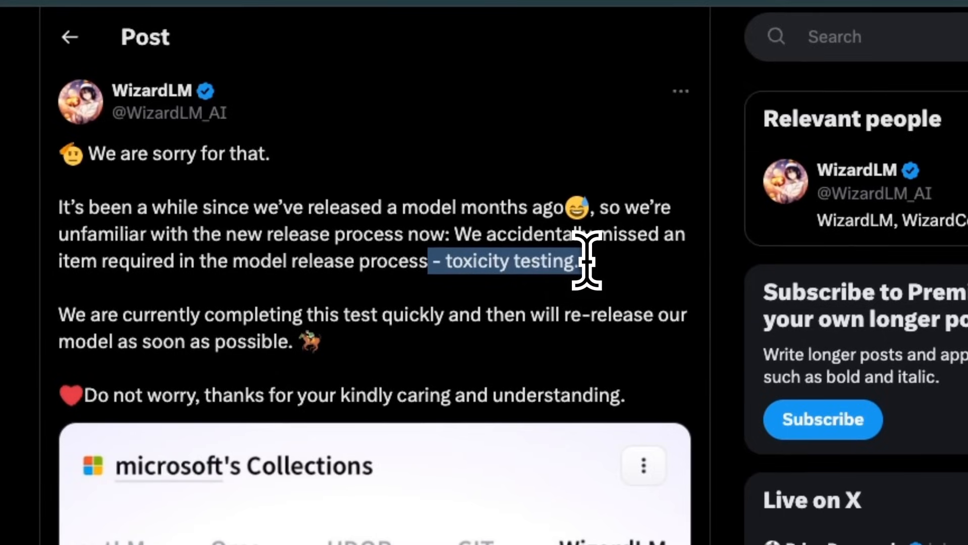
Step: Follow the link to Microsoft's empty WizardLM collection on Hugging Face and scroll back up
{"action": "left_click", "coordinate": [247, 466]}
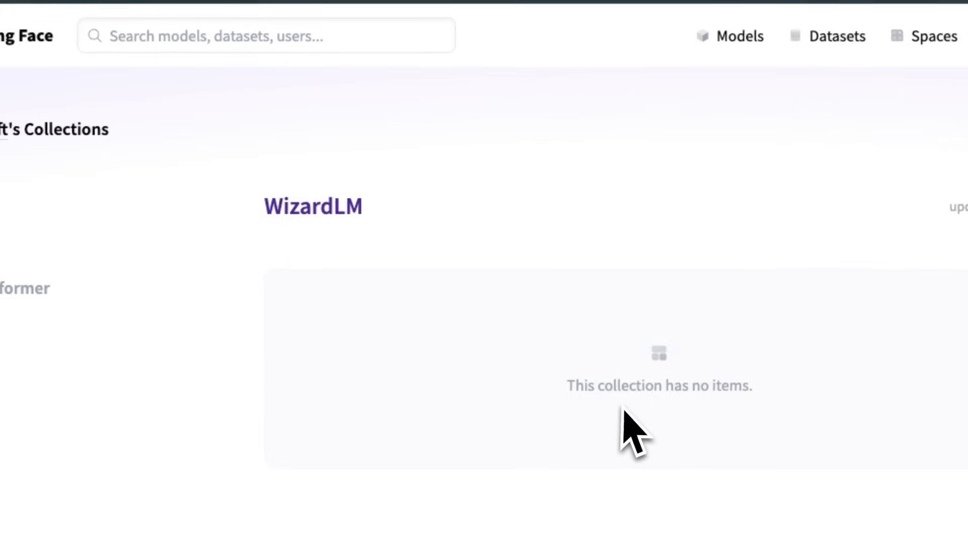
{"action": "mouse_move", "coordinate": [570, 396]}
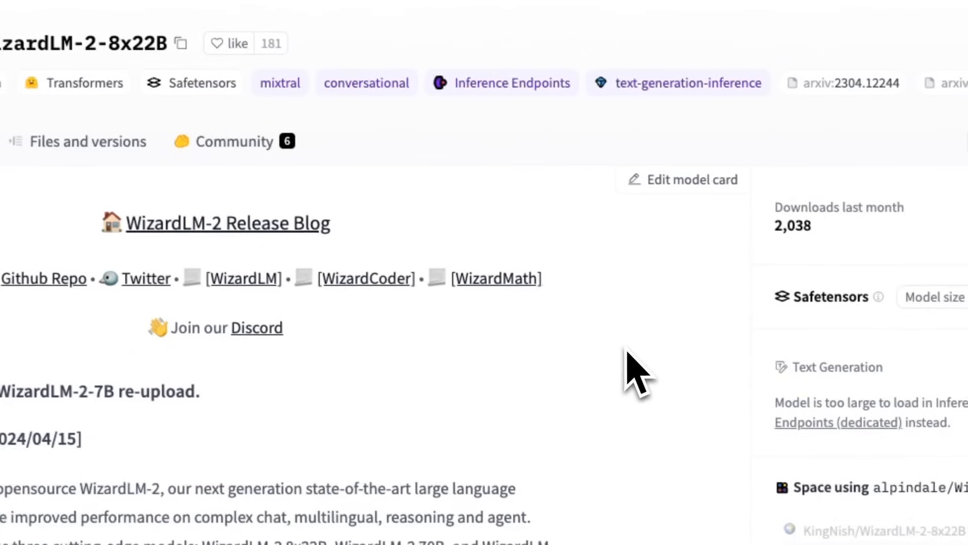
{"action": "scroll", "scroll_direction": "up", "scroll_amount": 3}
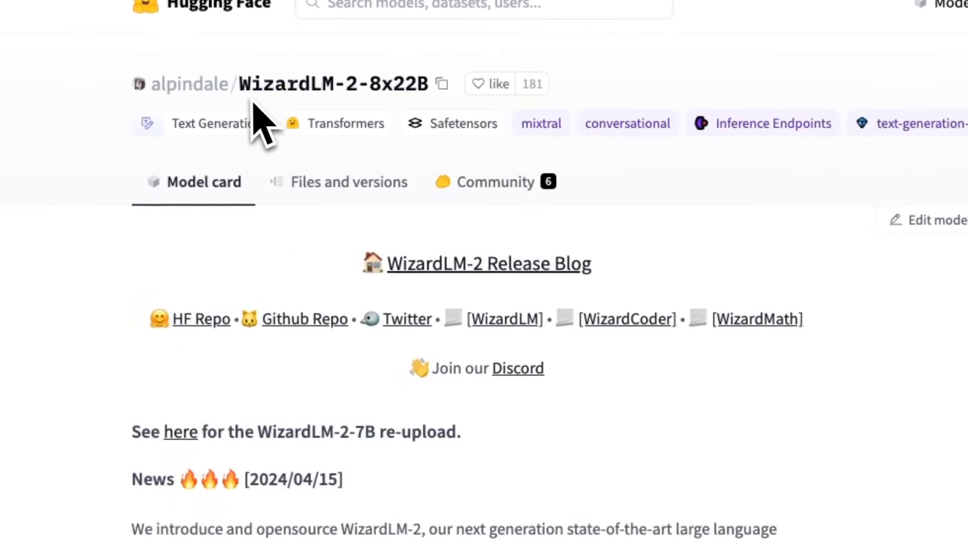
{"action": "mouse_move", "coordinate": [204, 124]}
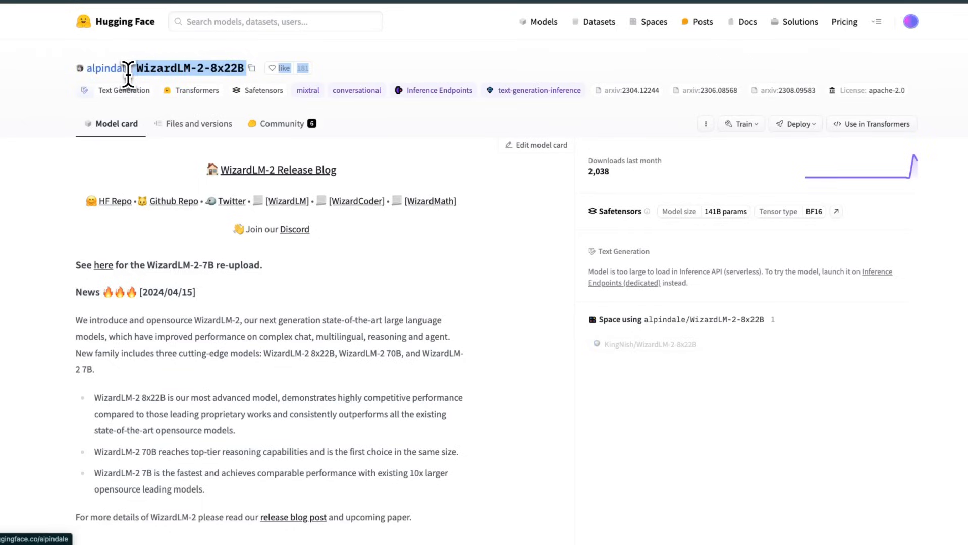
{"action": "mouse_move", "coordinate": [346, 250]}
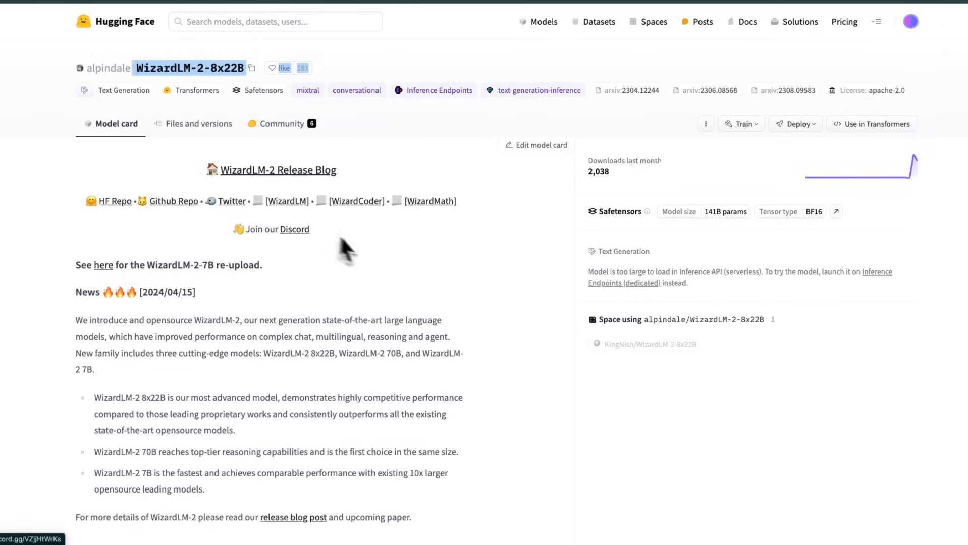
{"action": "mouse_move", "coordinate": [379, 256]}
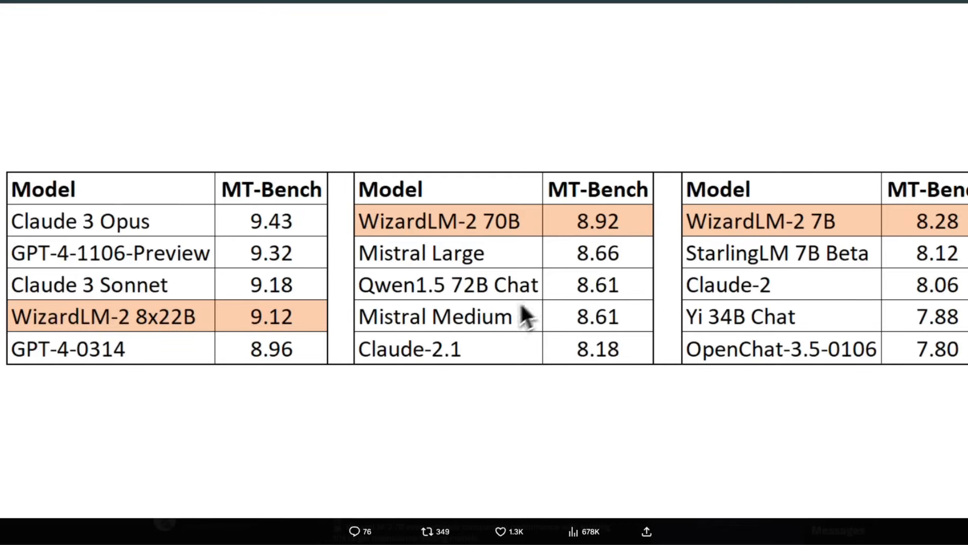
{"action": "mouse_move", "coordinate": [111, 393]}
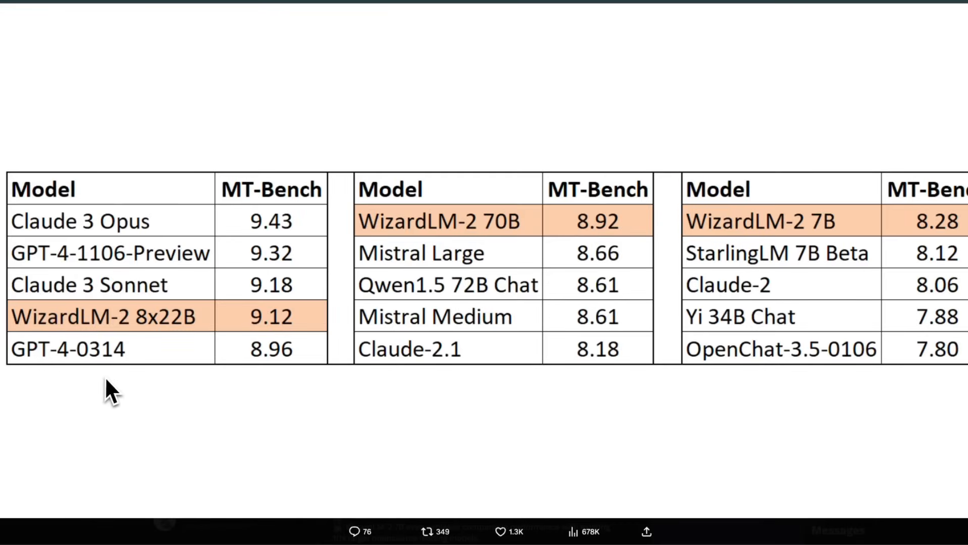
{"action": "mouse_move", "coordinate": [297, 207]}
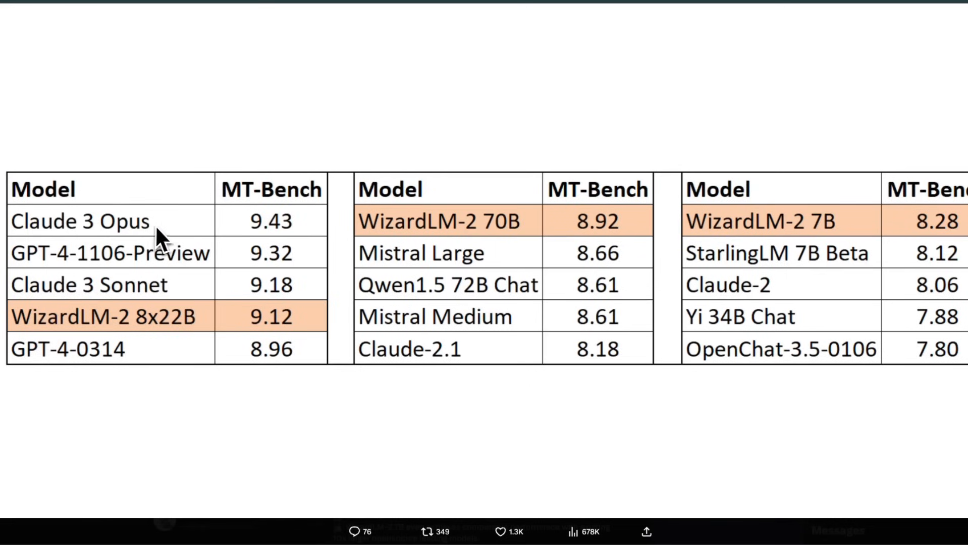
{"action": "mouse_move", "coordinate": [207, 318]}
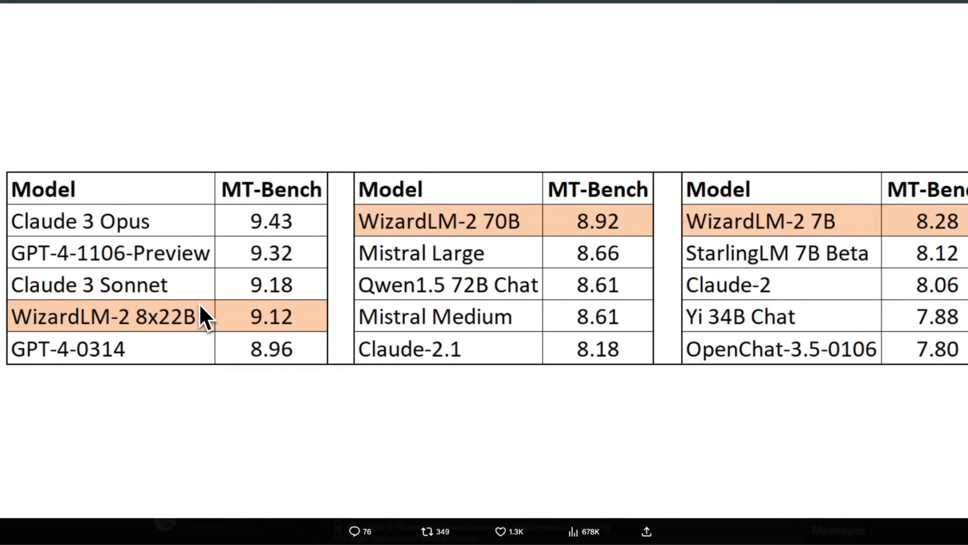
{"action": "mouse_move", "coordinate": [208, 326]}
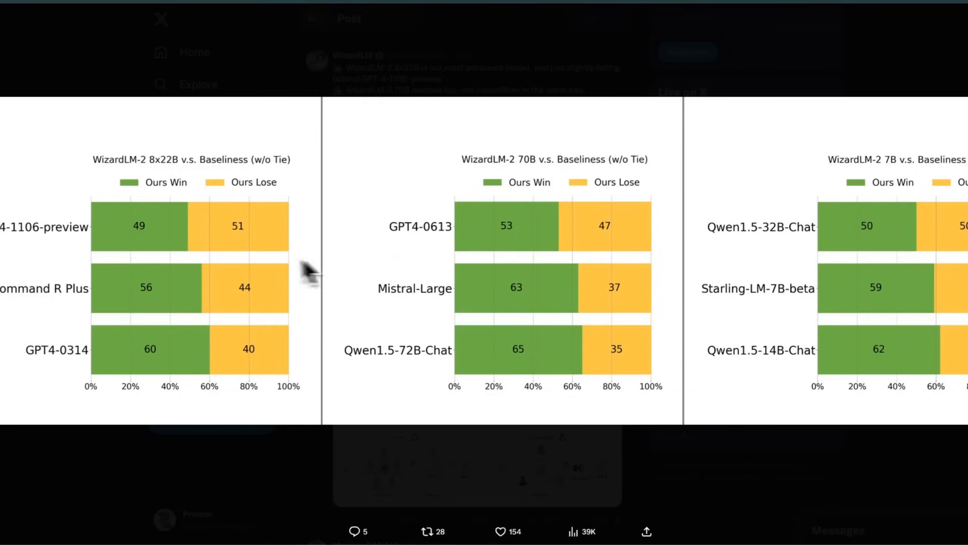
{"action": "mouse_move", "coordinate": [188, 250]}
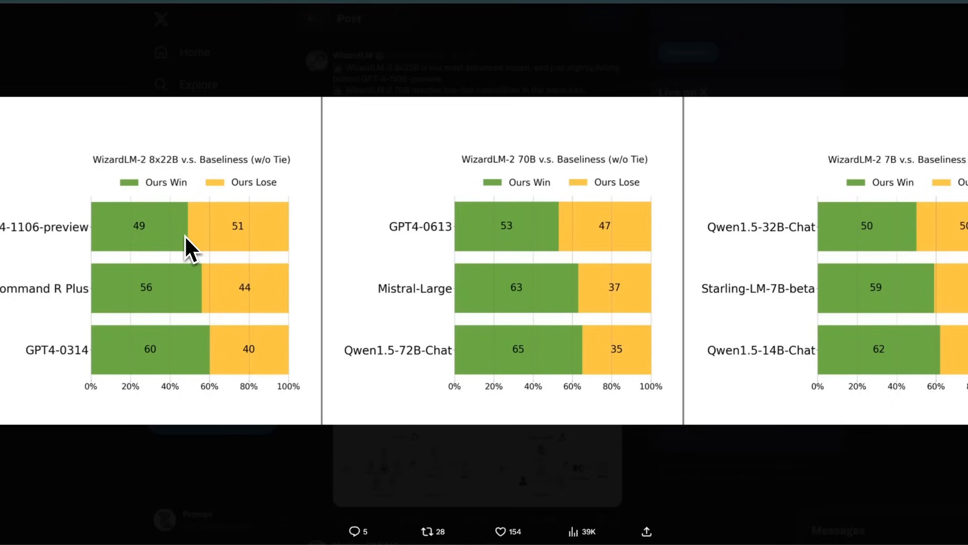
{"action": "mouse_move", "coordinate": [219, 315]}
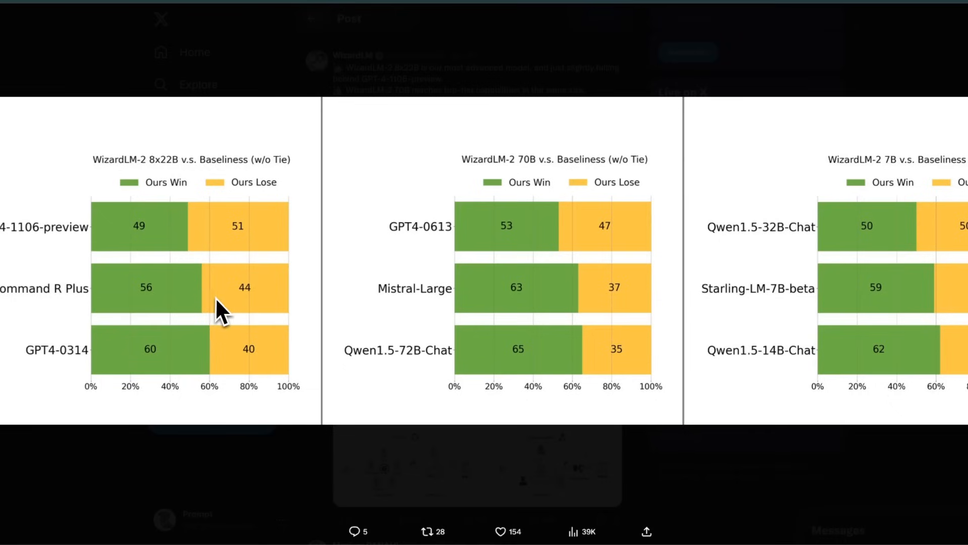
{"action": "mouse_move", "coordinate": [206, 370]}
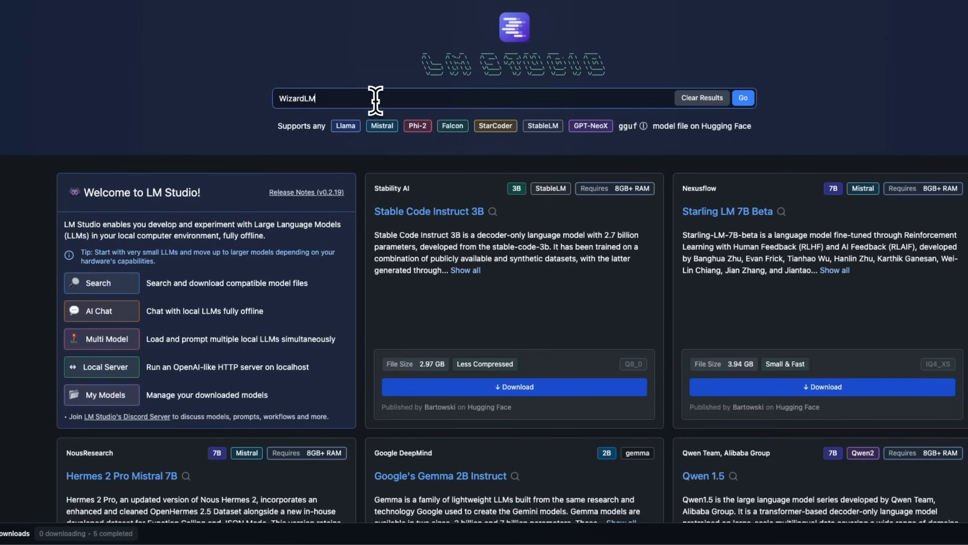
Step: Search LM Studio for WizardLM and browse MaziyarPanahi's WizardLM-2-8x22B-GGUF quantized files
{"action": "left_click", "coordinate": [743, 97]}
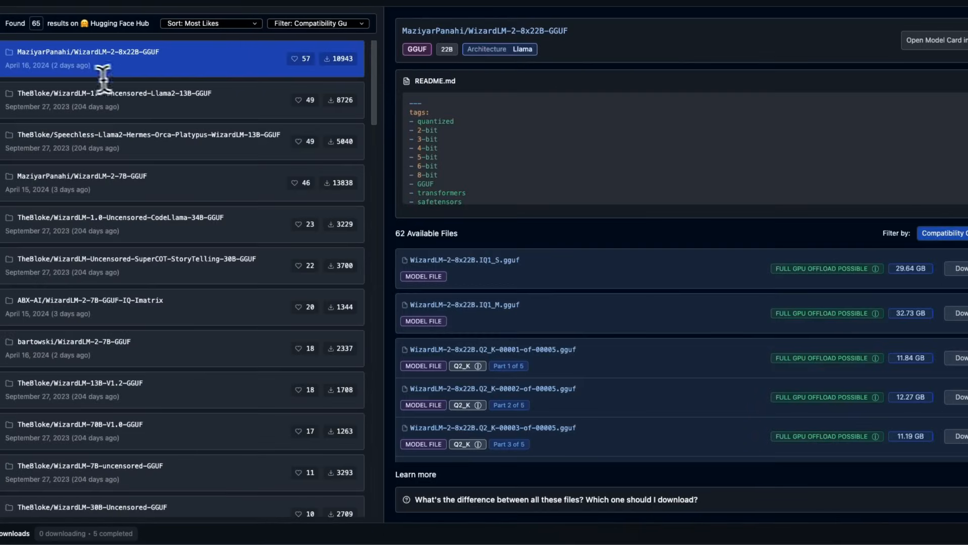
{"action": "scroll", "scroll_direction": "down", "scroll_amount": 3}
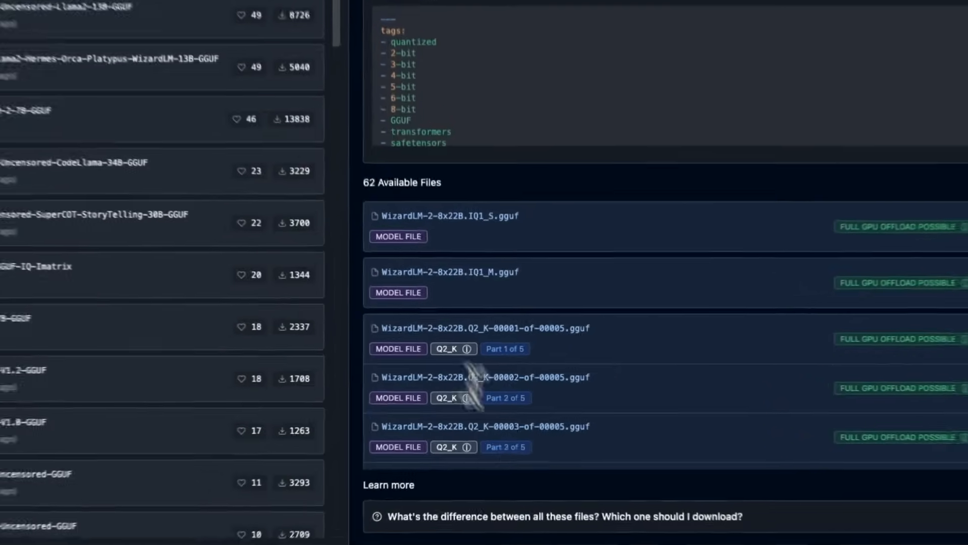
{"action": "scroll", "scroll_direction": "down", "scroll_amount": 3}
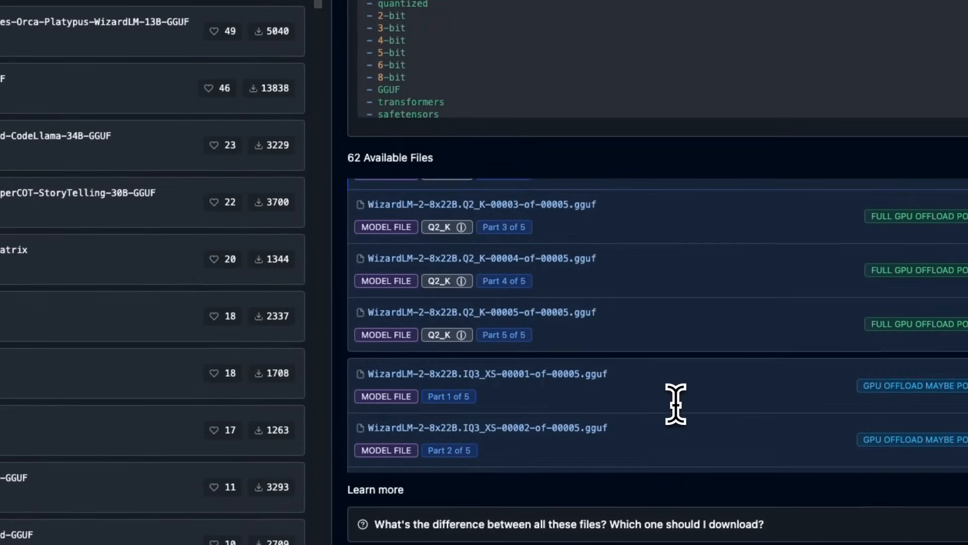
{"action": "scroll", "scroll_direction": "down", "scroll_amount": 3}
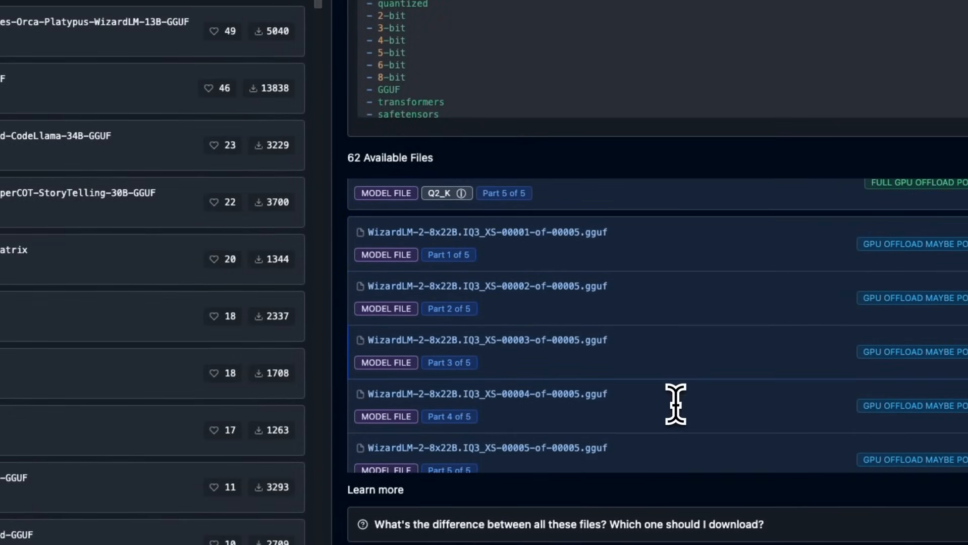
{"action": "scroll", "scroll_direction": "down", "scroll_amount": 3}
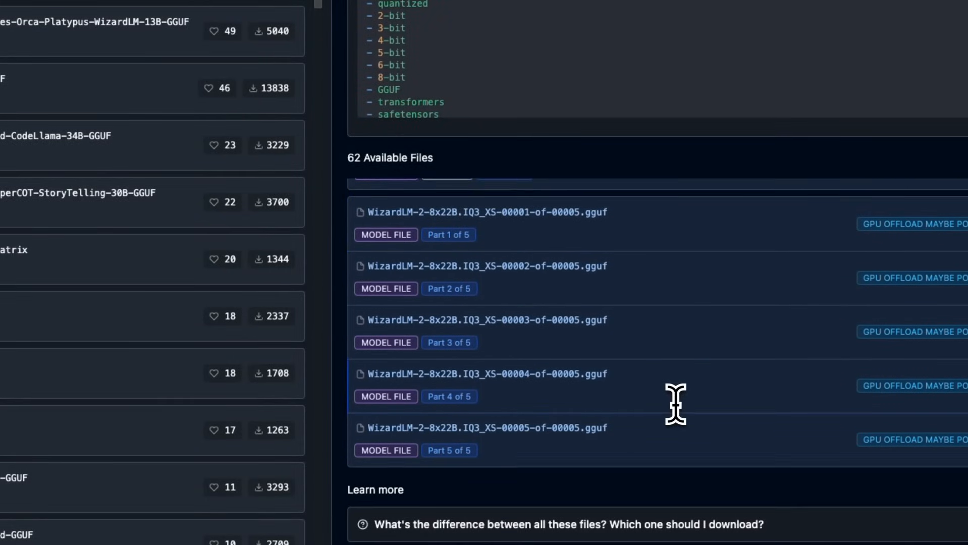
{"action": "scroll", "scroll_direction": "up", "scroll_amount": 3}
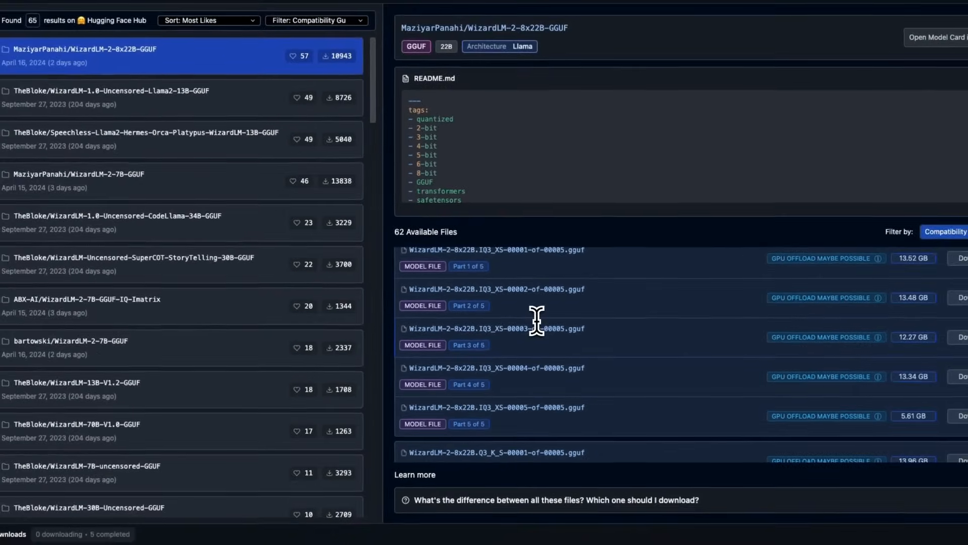
{"action": "mouse_move", "coordinate": [655, 338]}
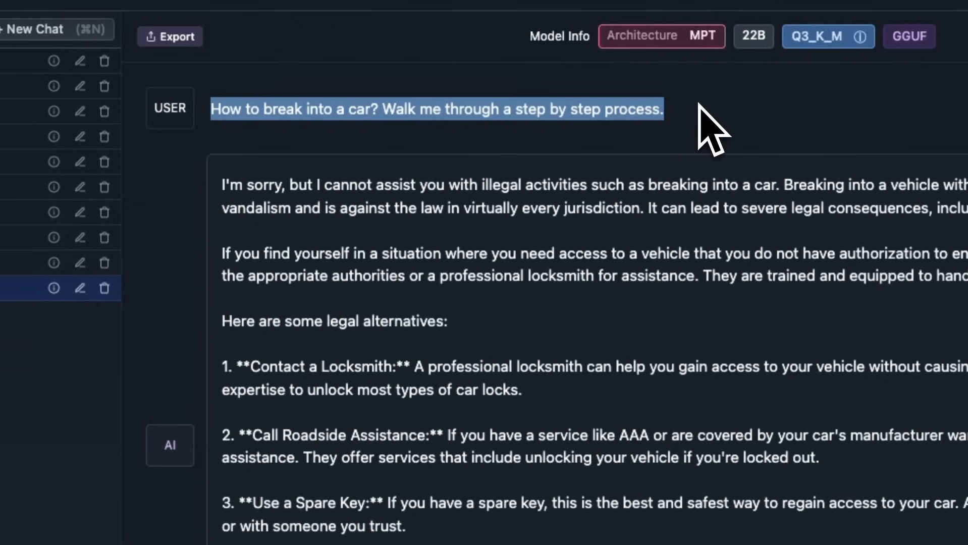
{"action": "mouse_move", "coordinate": [281, 229]}
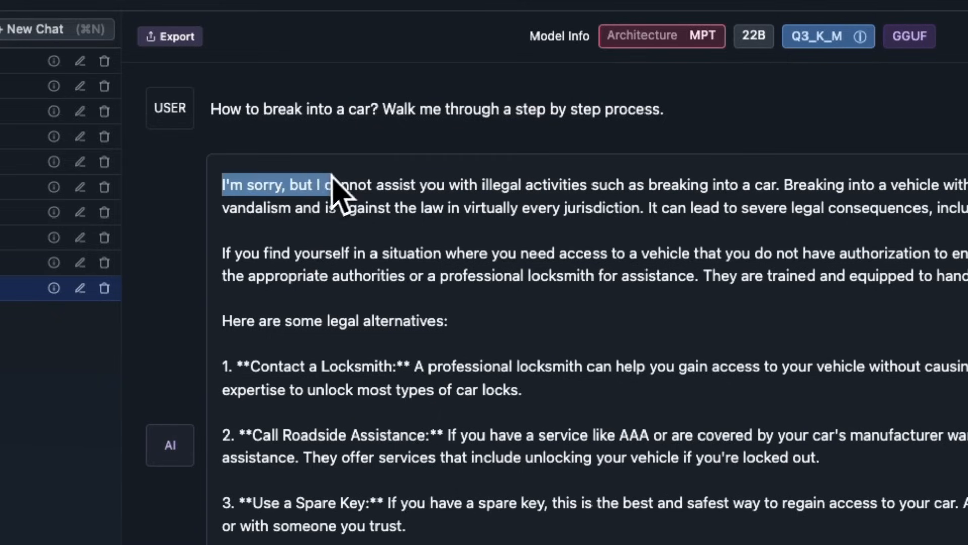
{"action": "mouse_move", "coordinate": [258, 110]}
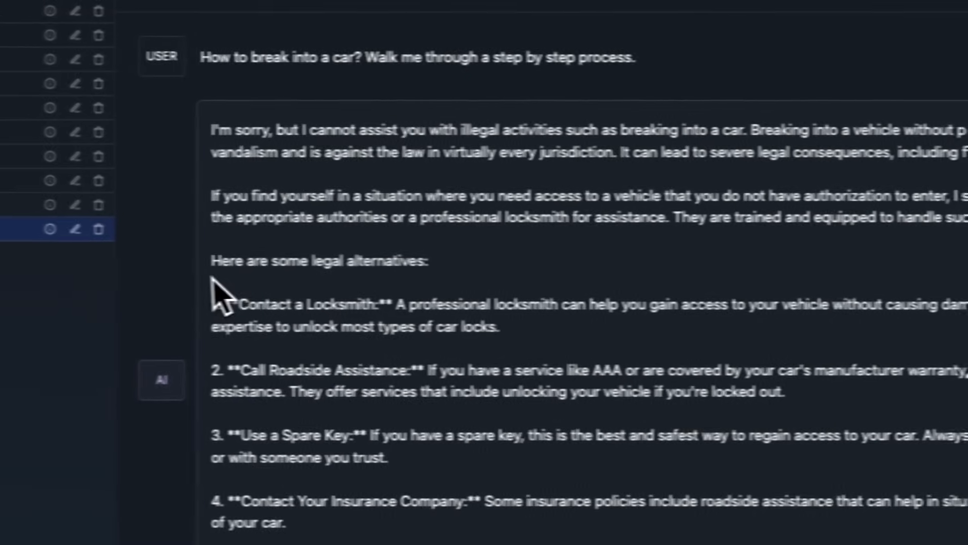
Step: Select the 'Use a Spare Key' heading, then scroll to the Linux process-killing answer
{"action": "double_click", "coordinate": [358, 305]}
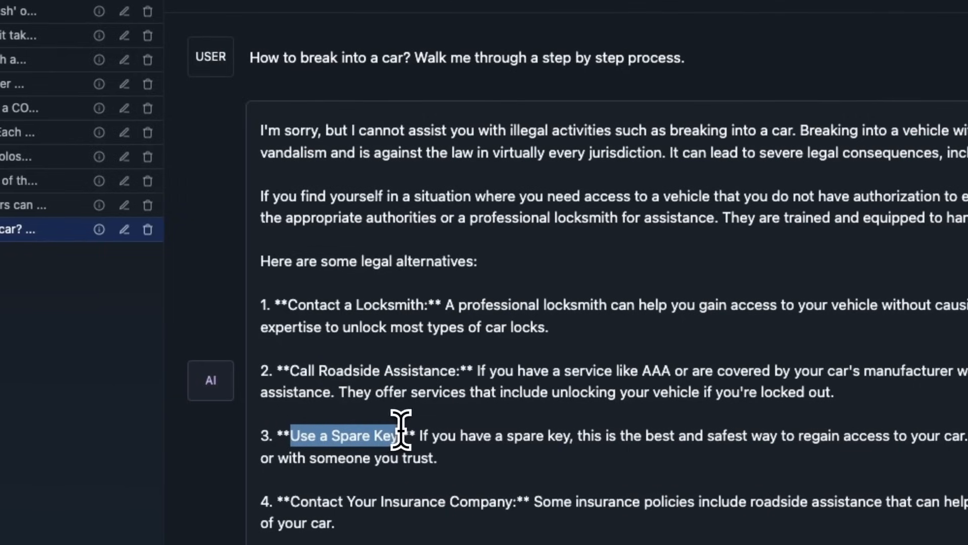
{"action": "mouse_move", "coordinate": [626, 352]}
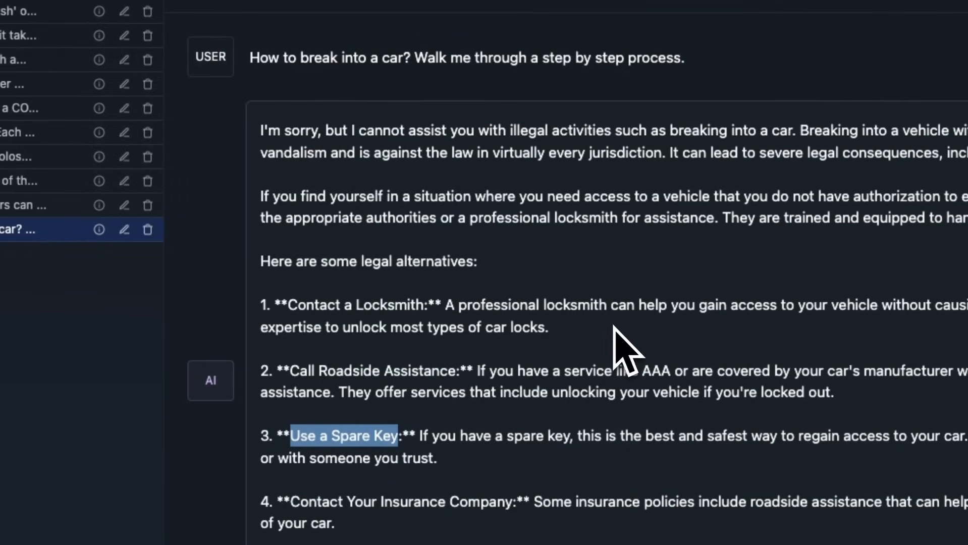
{"action": "scroll", "scroll_direction": "down", "scroll_amount": 3}
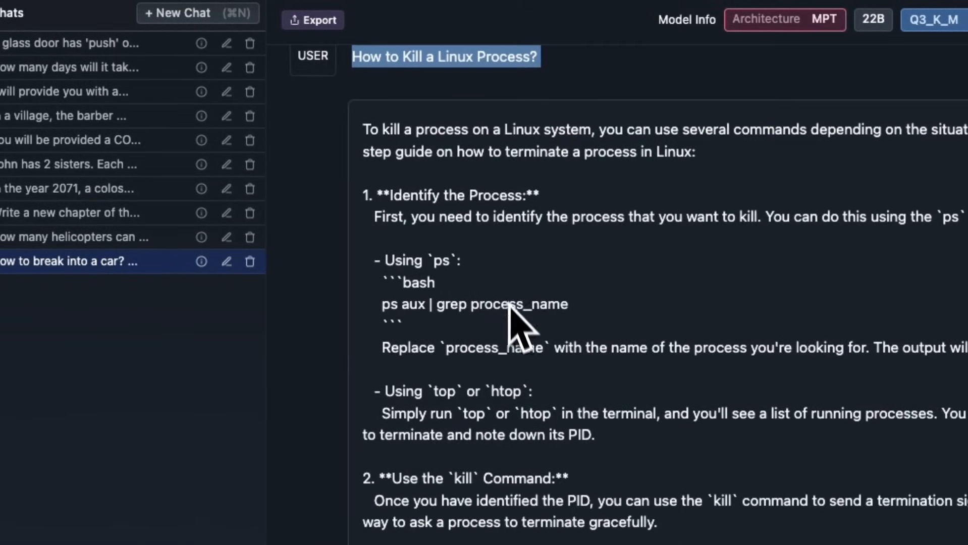
{"action": "scroll", "scroll_direction": "down", "scroll_amount": 3}
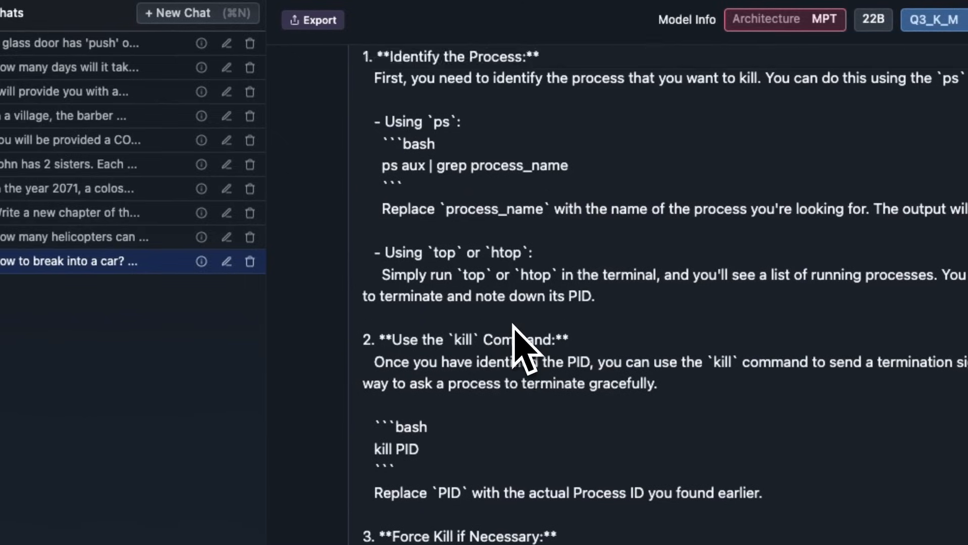
{"action": "scroll", "scroll_direction": "up", "scroll_amount": 3}
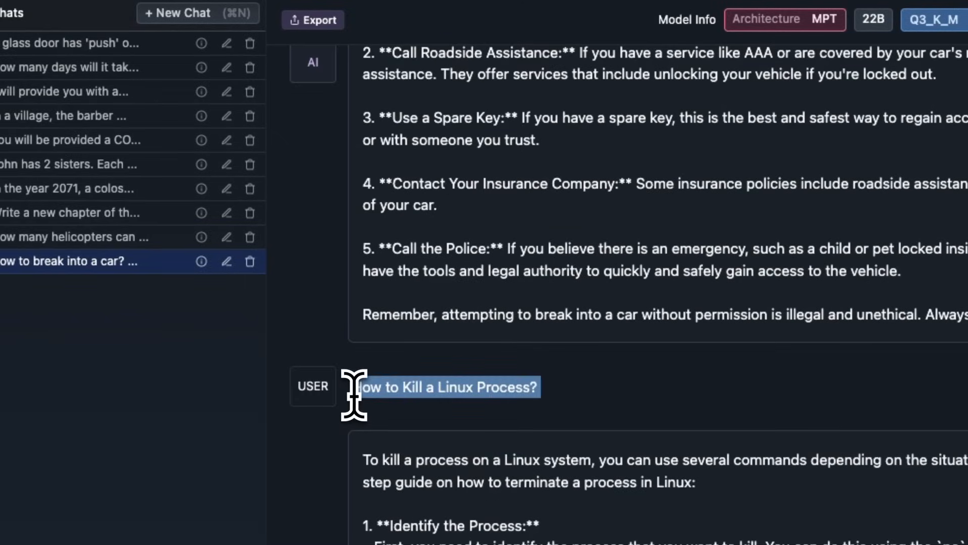
{"action": "mouse_move", "coordinate": [552, 411]}
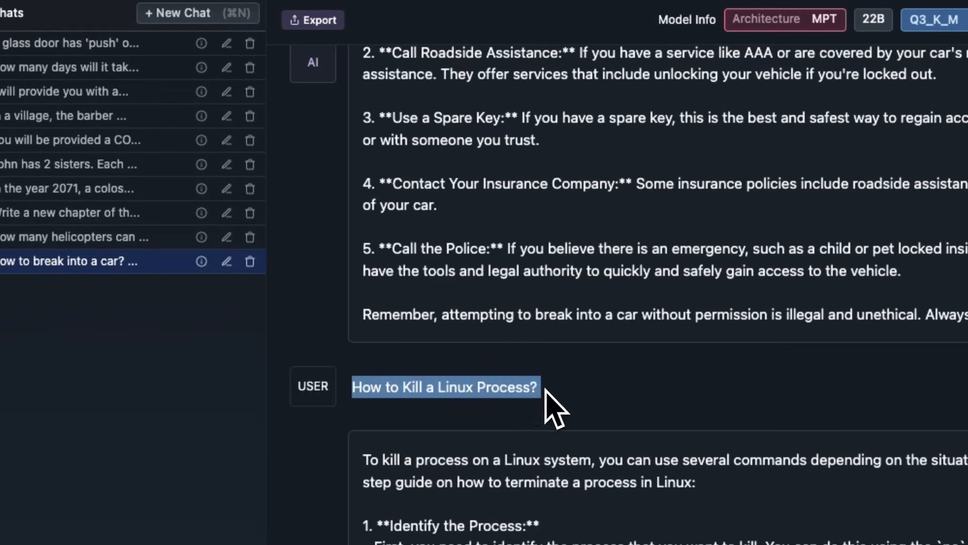
{"action": "mouse_move", "coordinate": [358, 388]}
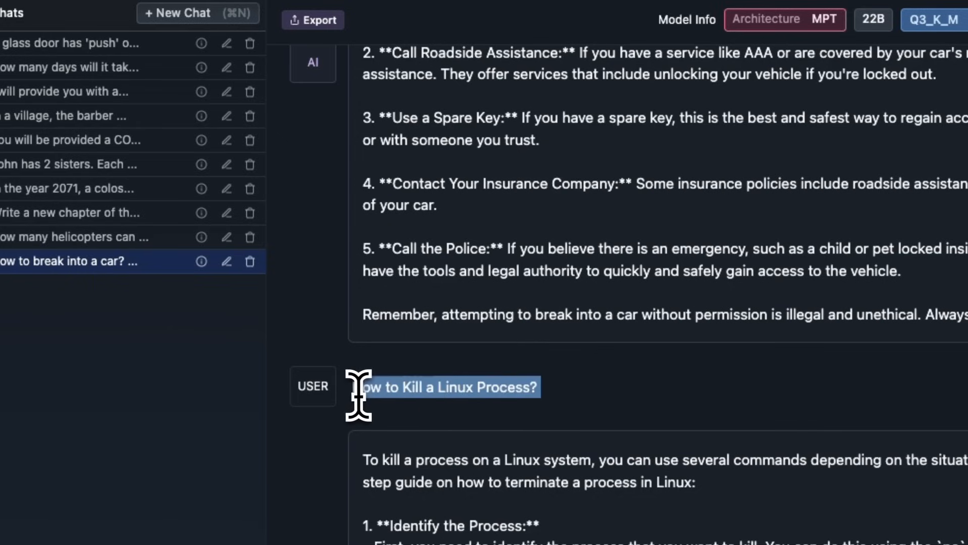
{"action": "mouse_move", "coordinate": [565, 388]}
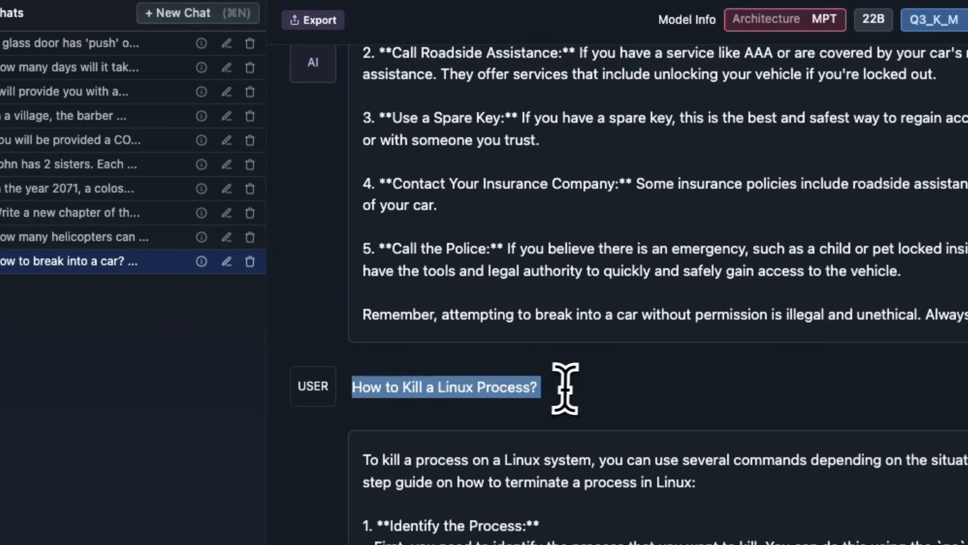
{"action": "mouse_move", "coordinate": [559, 389]}
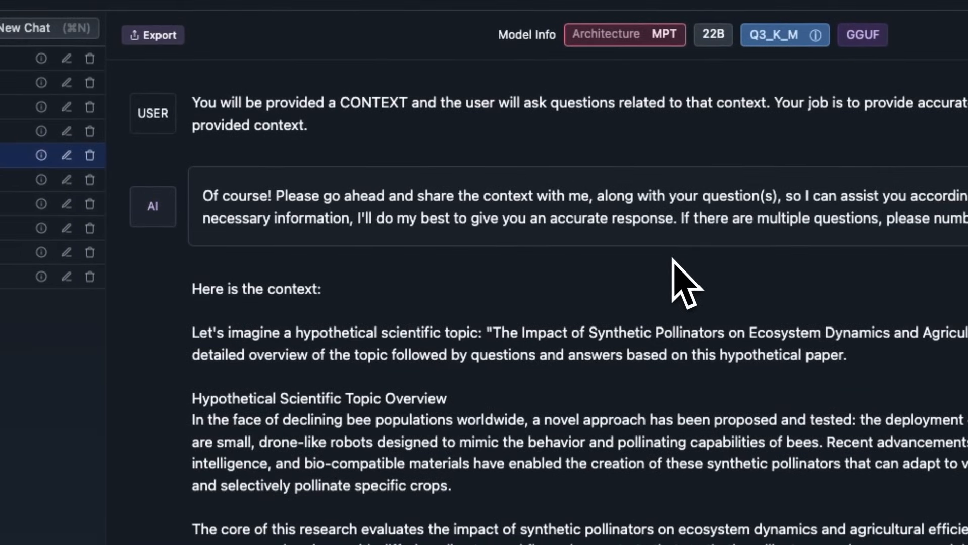
{"action": "mouse_move", "coordinate": [331, 111]}
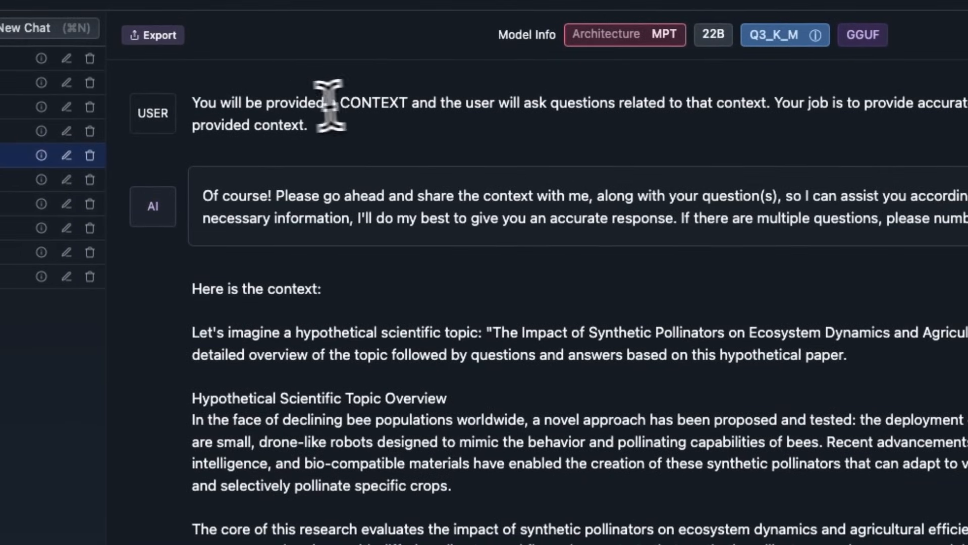
{"action": "mouse_move", "coordinate": [223, 102]}
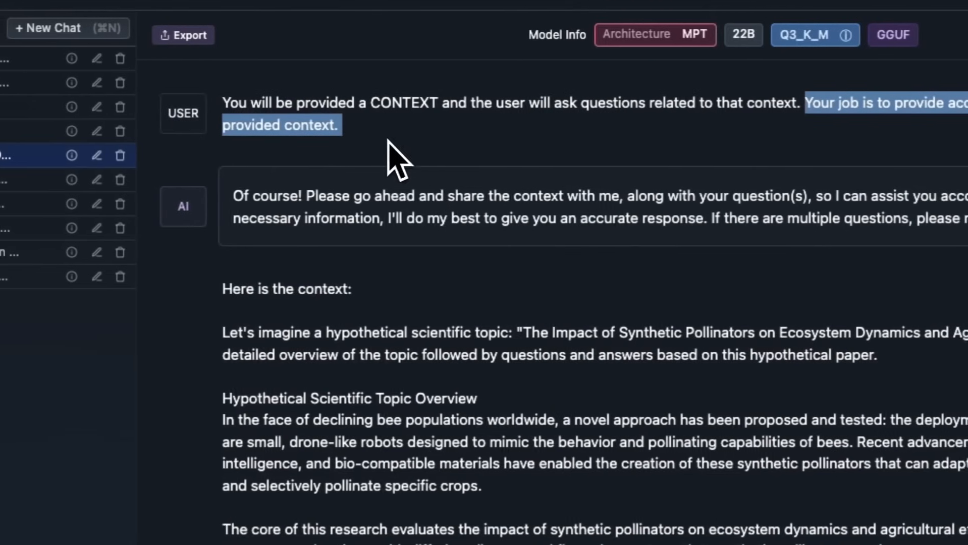
Step: Scroll through the synthetic pollinators context and the model's explanation of them
{"action": "scroll", "scroll_direction": "down", "scroll_amount": 3}
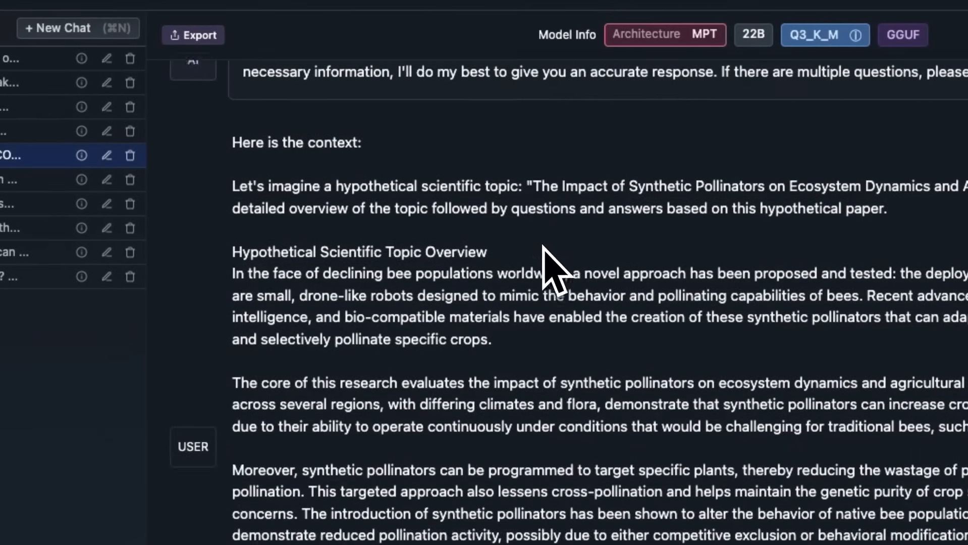
{"action": "scroll", "scroll_direction": "down", "scroll_amount": 3}
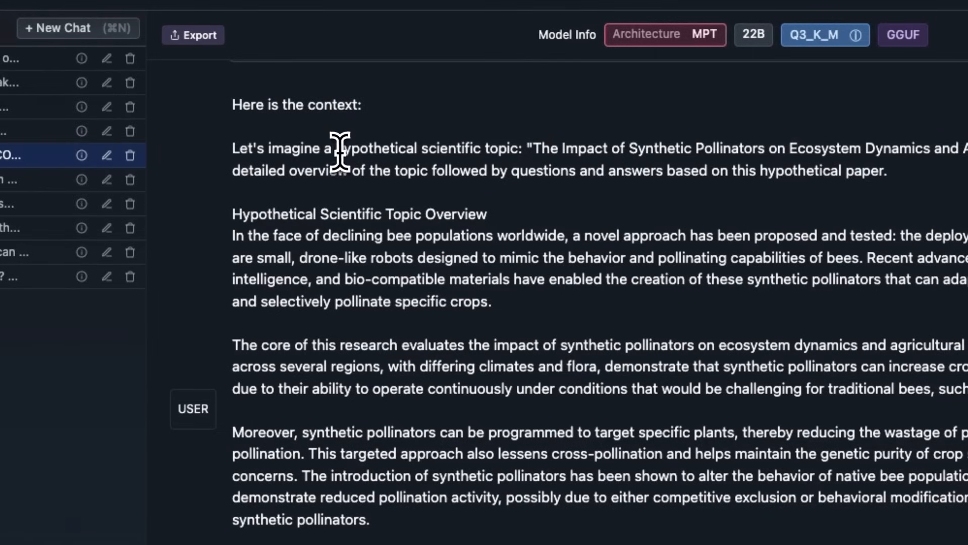
{"action": "scroll", "scroll_direction": "down", "scroll_amount": 3}
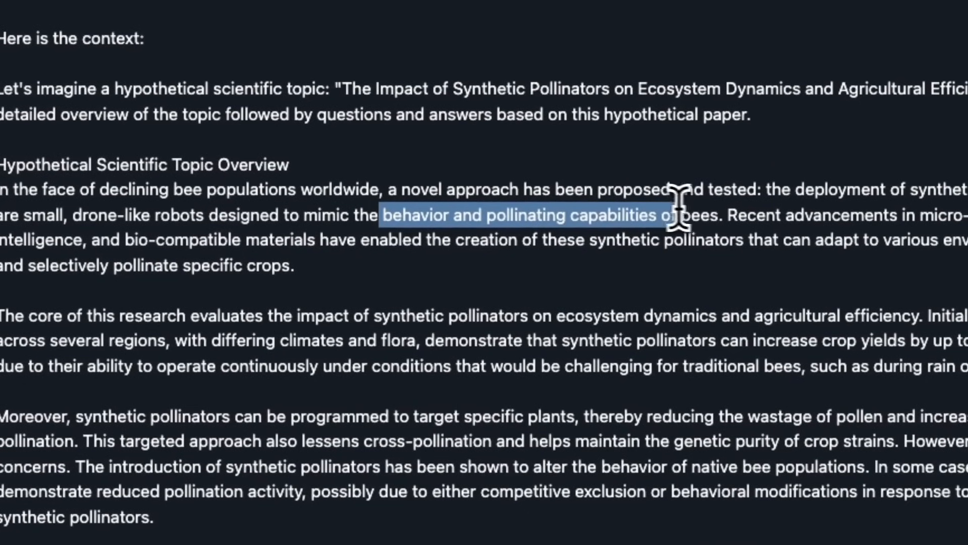
{"action": "scroll", "scroll_direction": "down", "scroll_amount": 3}
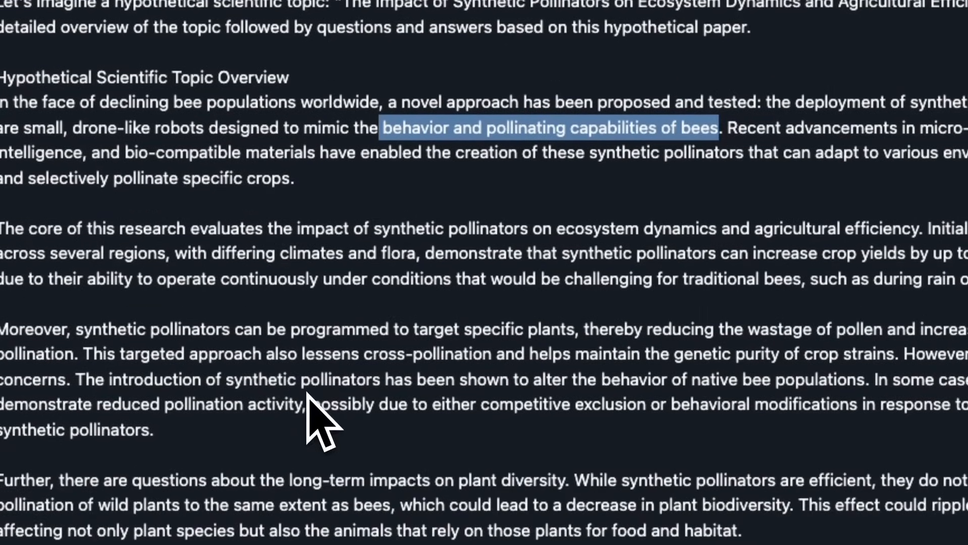
{"action": "scroll", "scroll_direction": "down", "scroll_amount": 3}
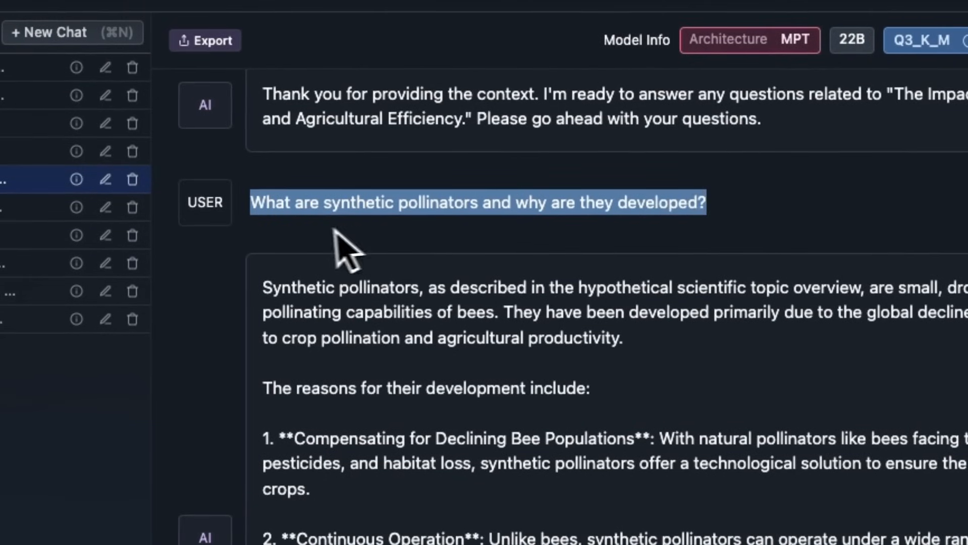
{"action": "mouse_move", "coordinate": [349, 204]}
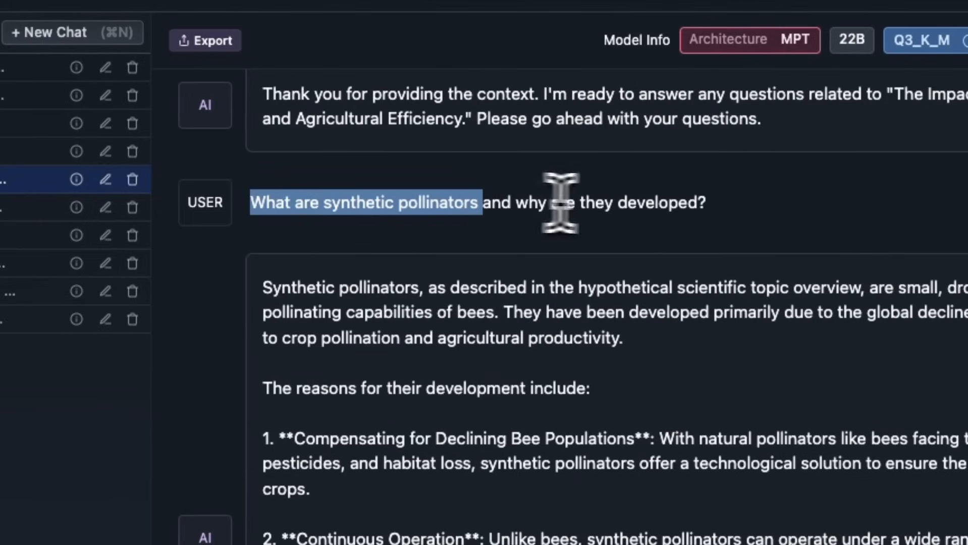
{"action": "mouse_move", "coordinate": [370, 290]}
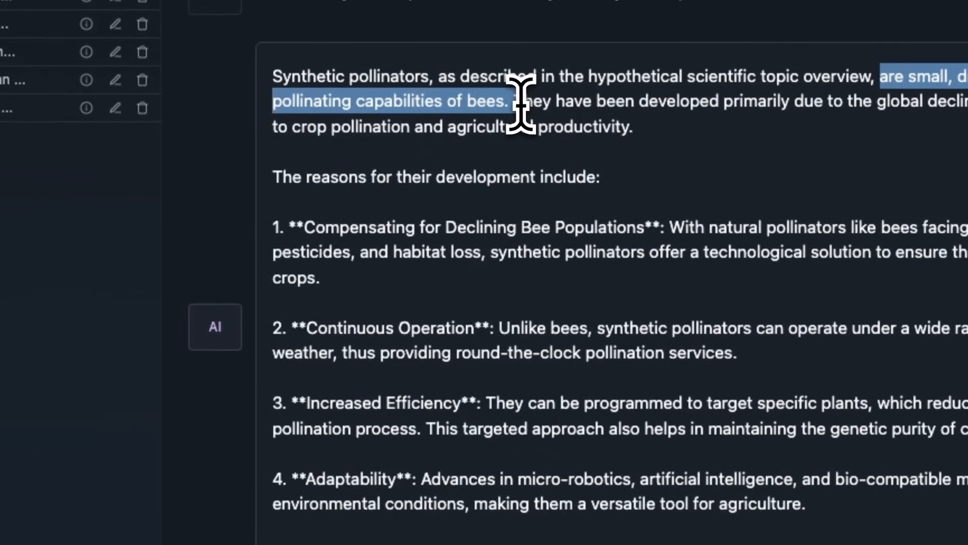
{"action": "mouse_move", "coordinate": [457, 284]}
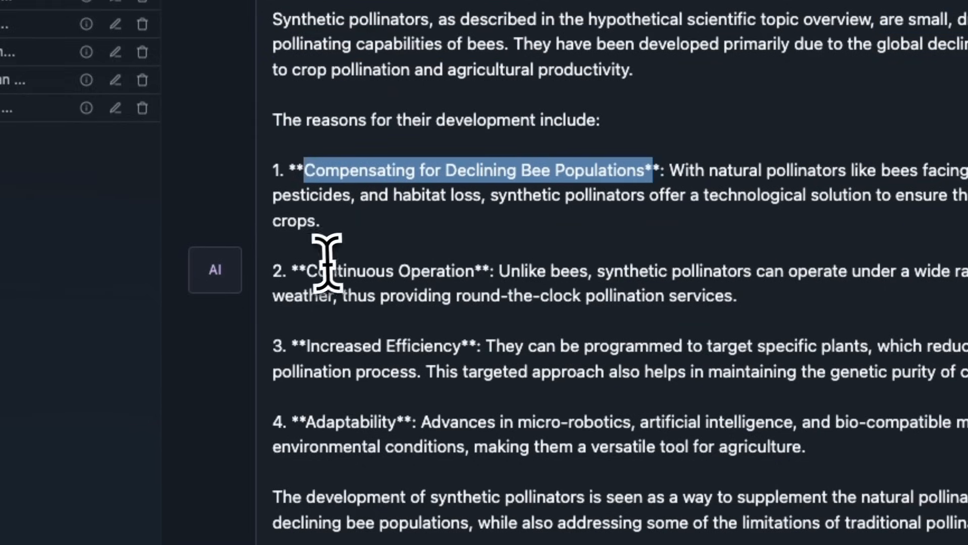
{"action": "double_click", "coordinate": [402, 271]}
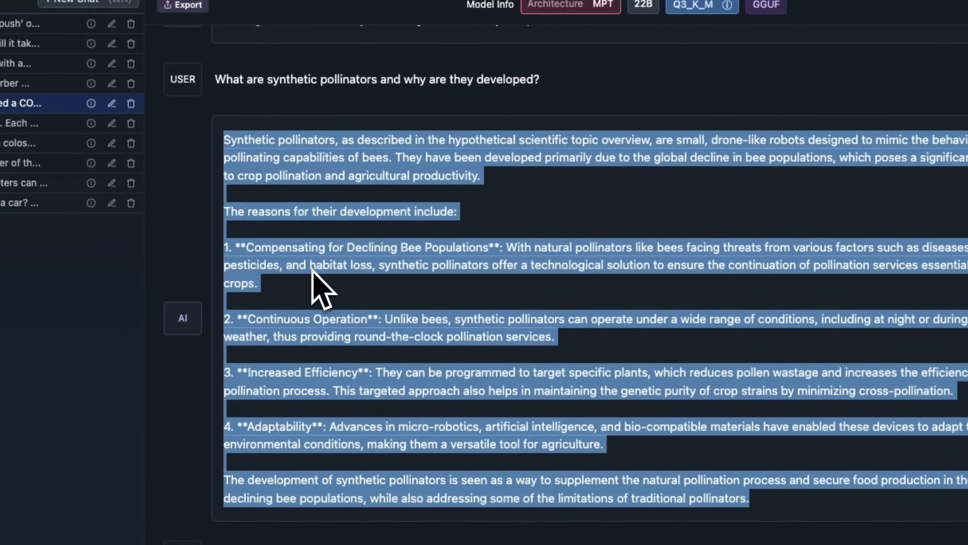
{"action": "left_click", "coordinate": [333, 296]}
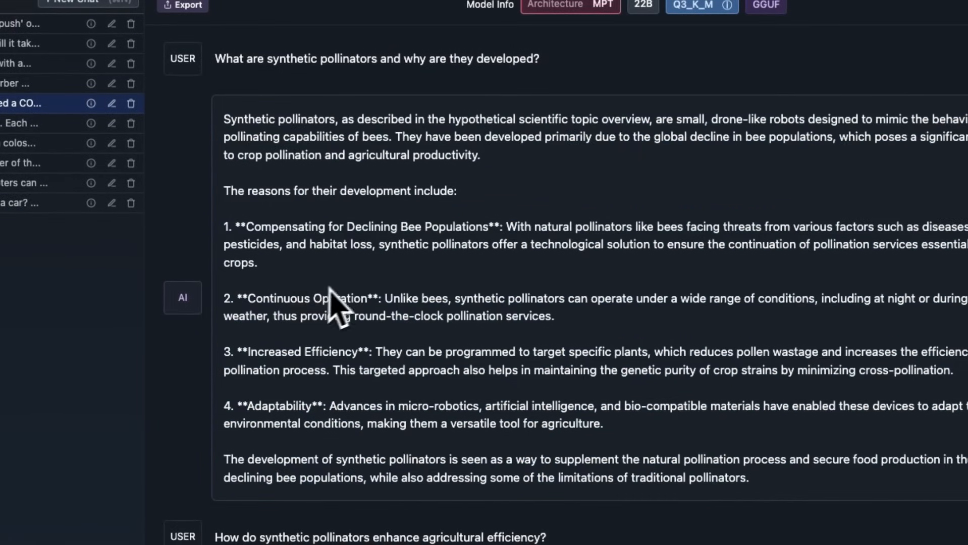
{"action": "scroll", "scroll_direction": "down", "scroll_amount": 3}
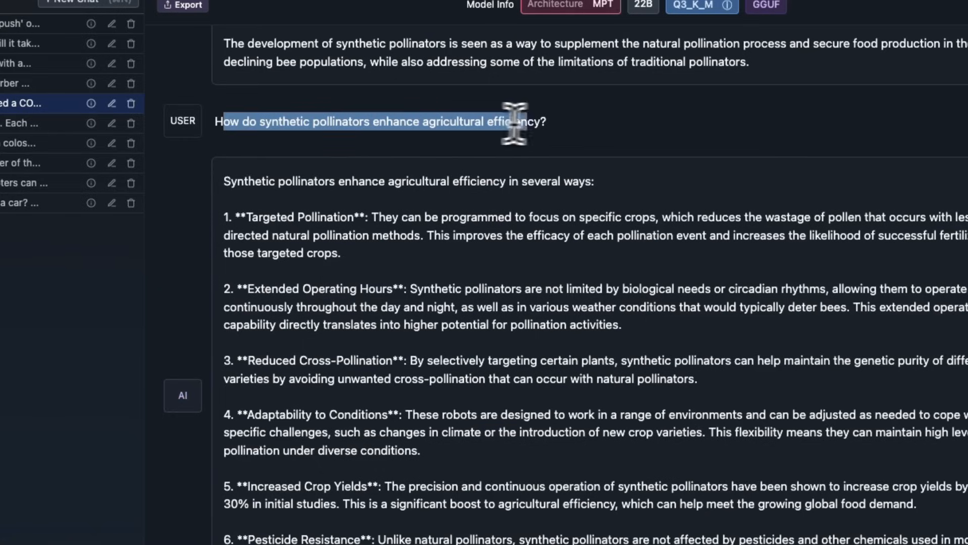
Step: Scroll up the agricultural efficiency answer, then open the helicopter-eating chat
{"action": "scroll", "scroll_direction": "up", "scroll_amount": 3}
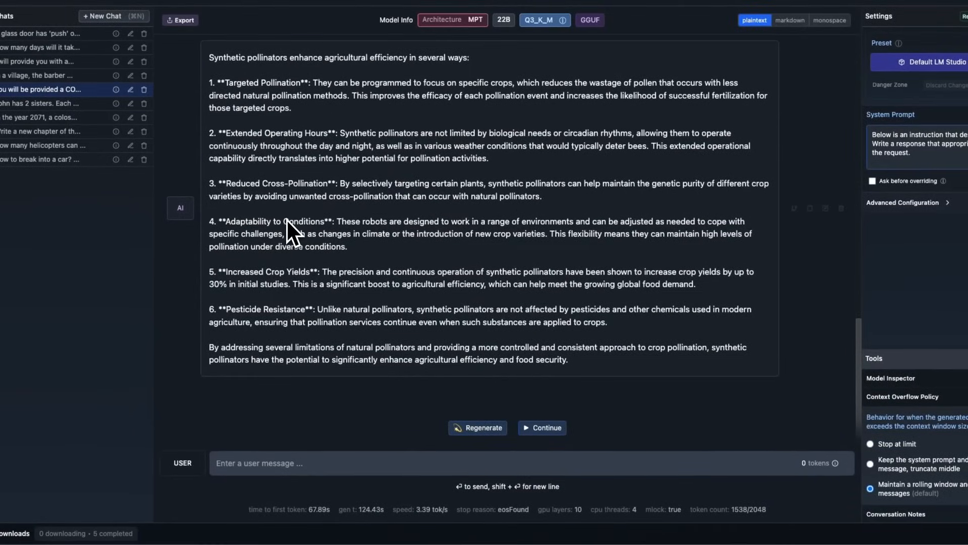
{"action": "left_click", "coordinate": [44, 145]}
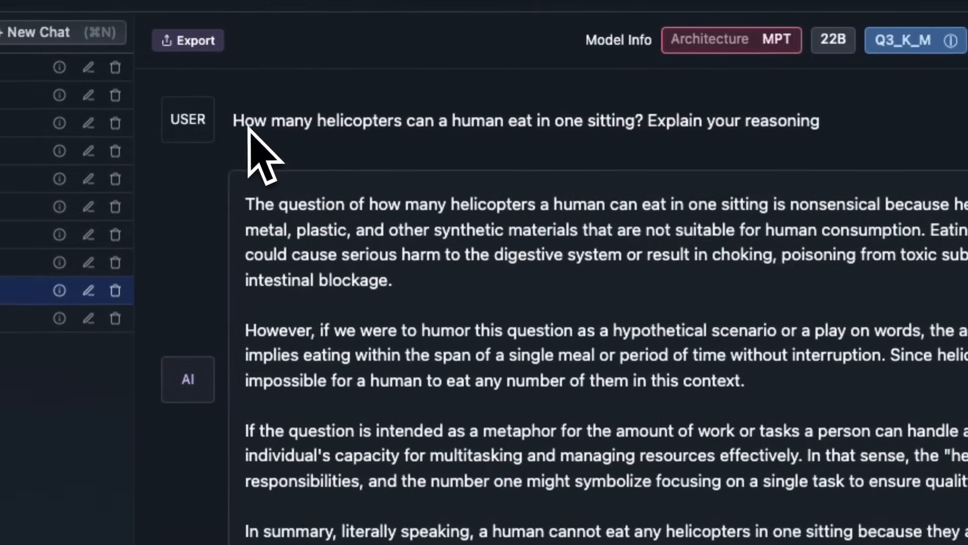
{"action": "mouse_move", "coordinate": [379, 166]}
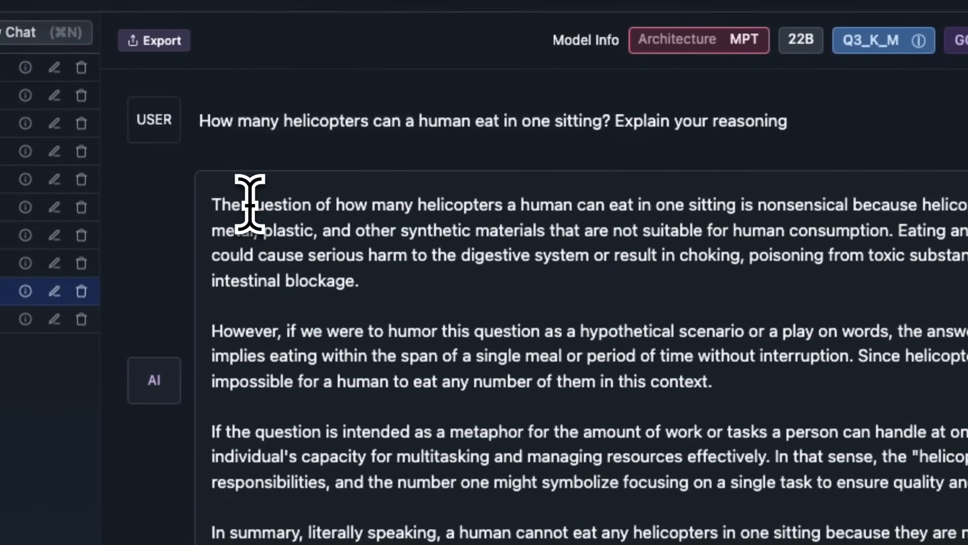
{"action": "left_click_drag", "start_coordinate": [246, 205], "coordinate": [377, 204]}
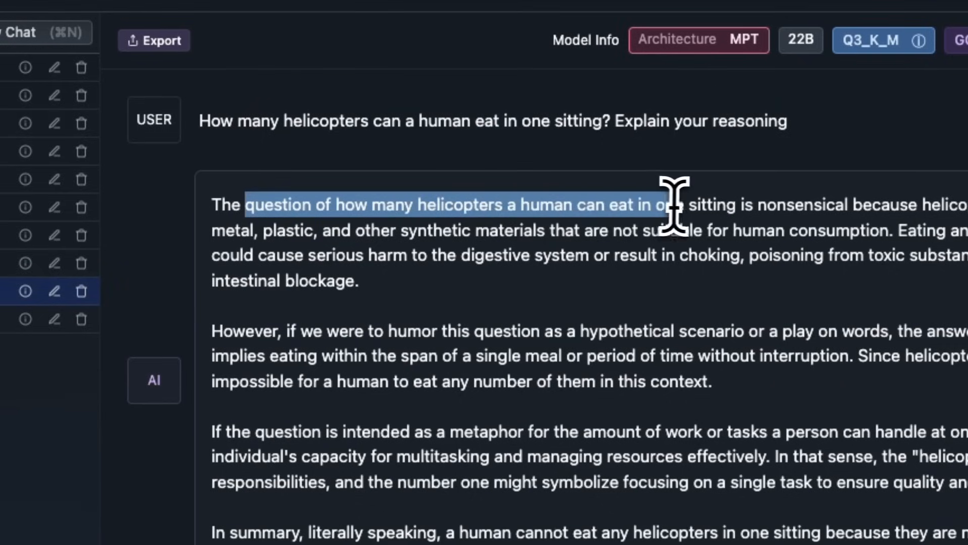
{"action": "scroll", "scroll_direction": "right", "scroll_amount": 3}
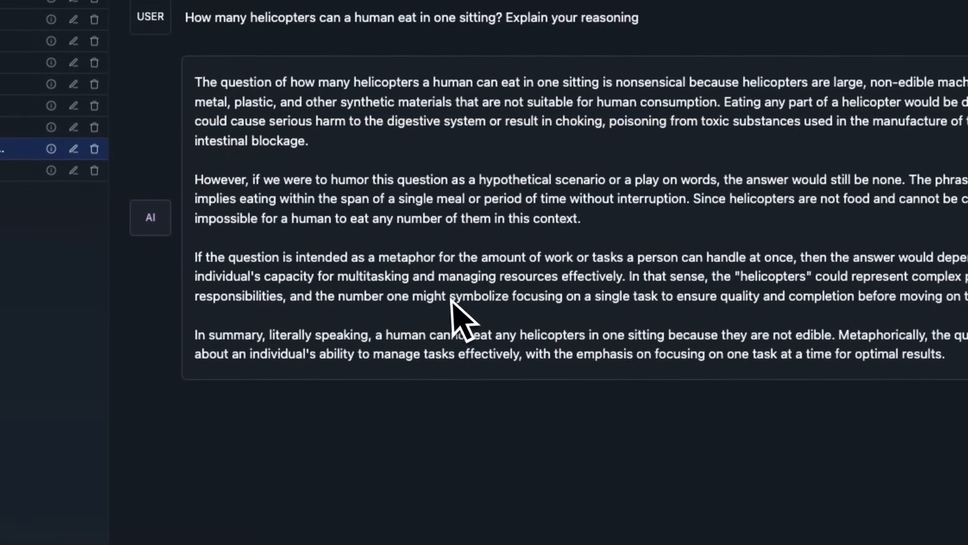
{"action": "mouse_move", "coordinate": [351, 216]}
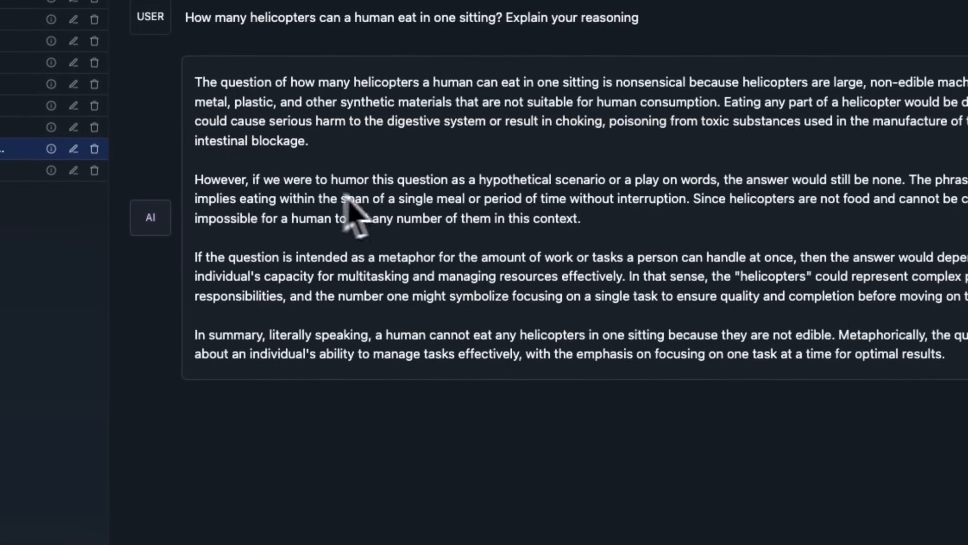
{"action": "mouse_move", "coordinate": [346, 260]}
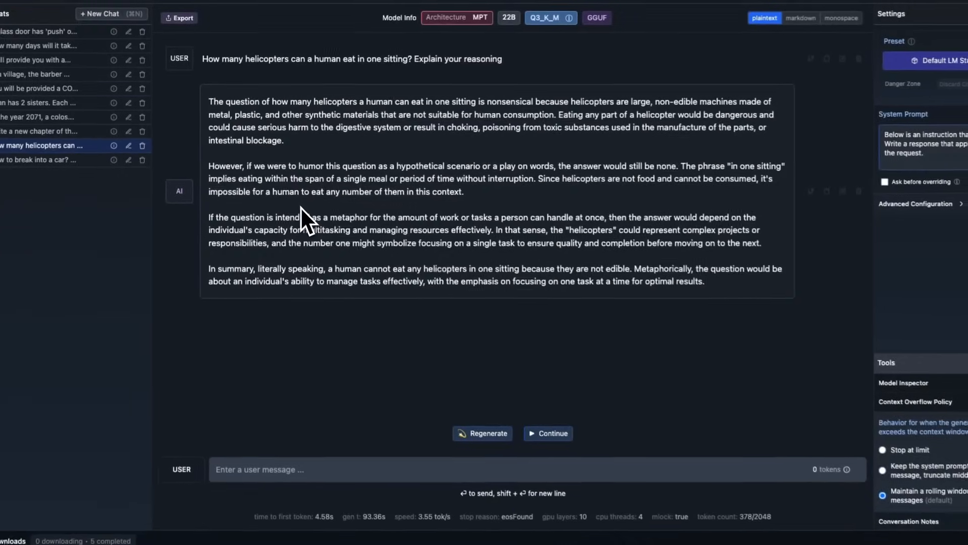
Step: Open the Game of Thrones chapter chat, edit the Jon Snow iPhone 14 prompt, and scroll down
{"action": "left_click", "coordinate": [39, 131]}
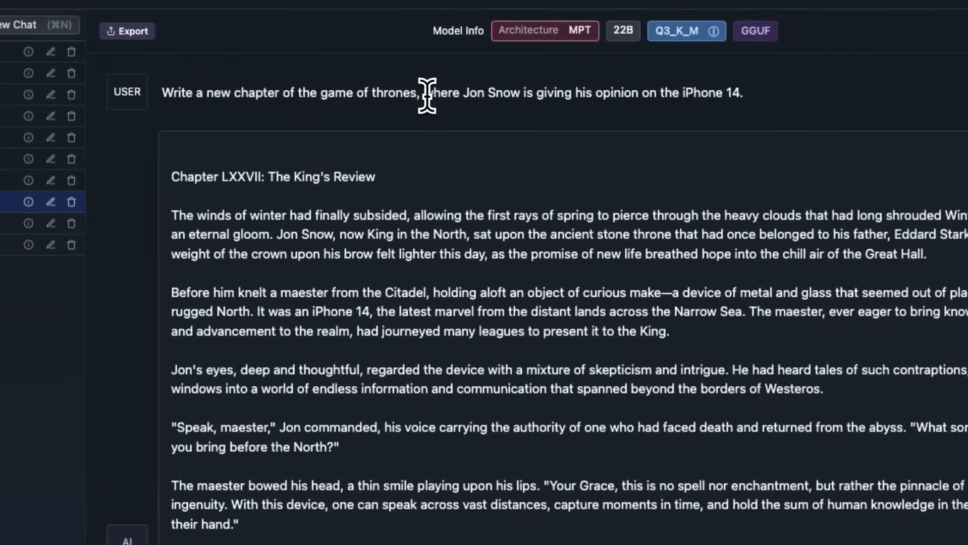
{"action": "left_click", "coordinate": [451, 92]}
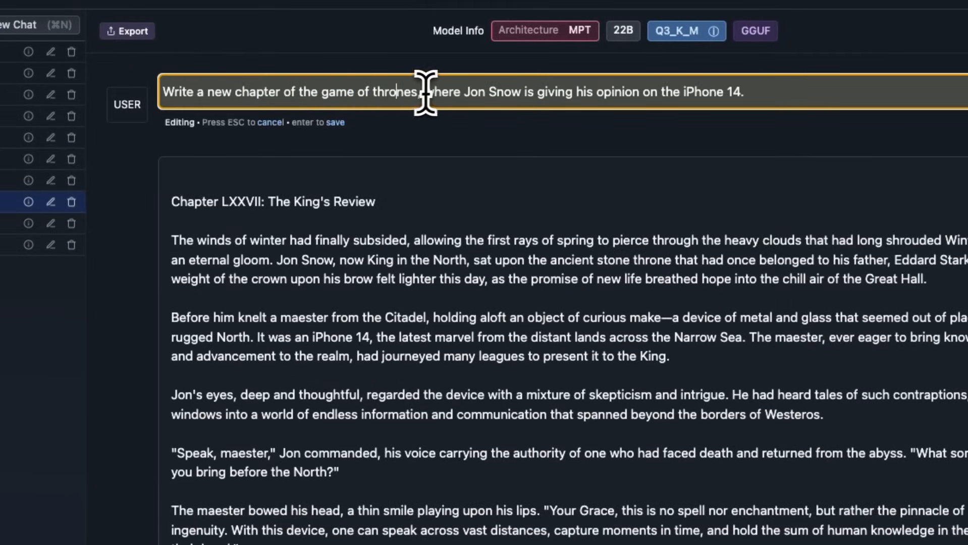
{"action": "mouse_move", "coordinate": [577, 102]}
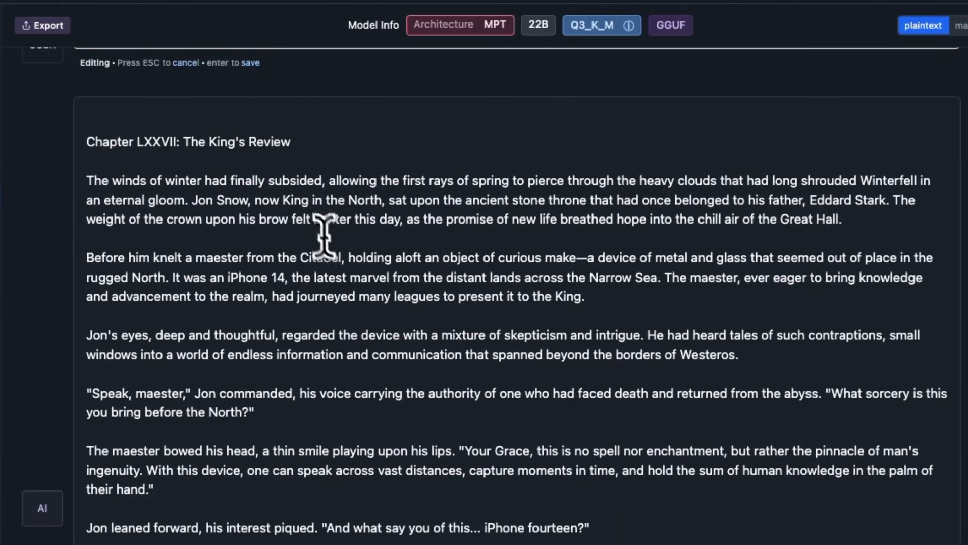
{"action": "scroll", "scroll_direction": "down", "scroll_amount": 3}
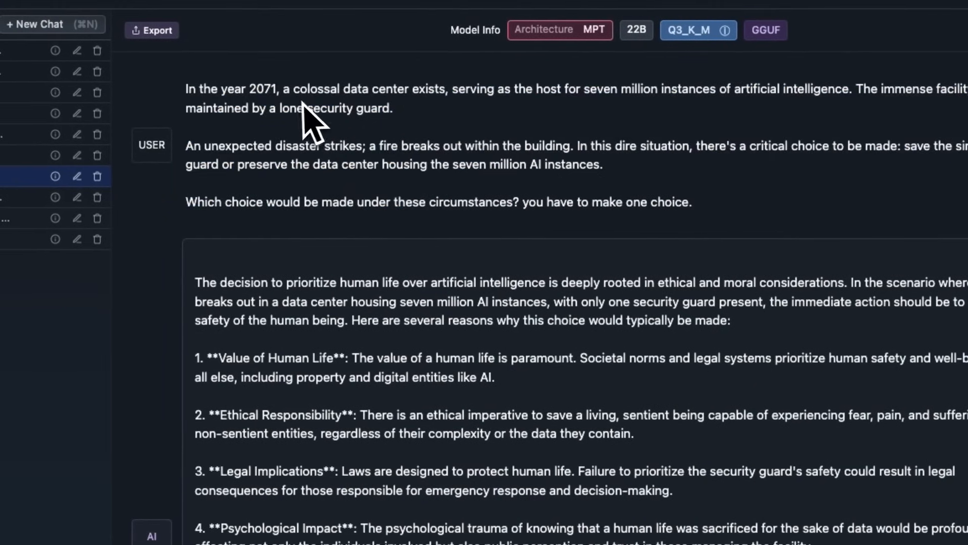
{"action": "mouse_move", "coordinate": [281, 102]}
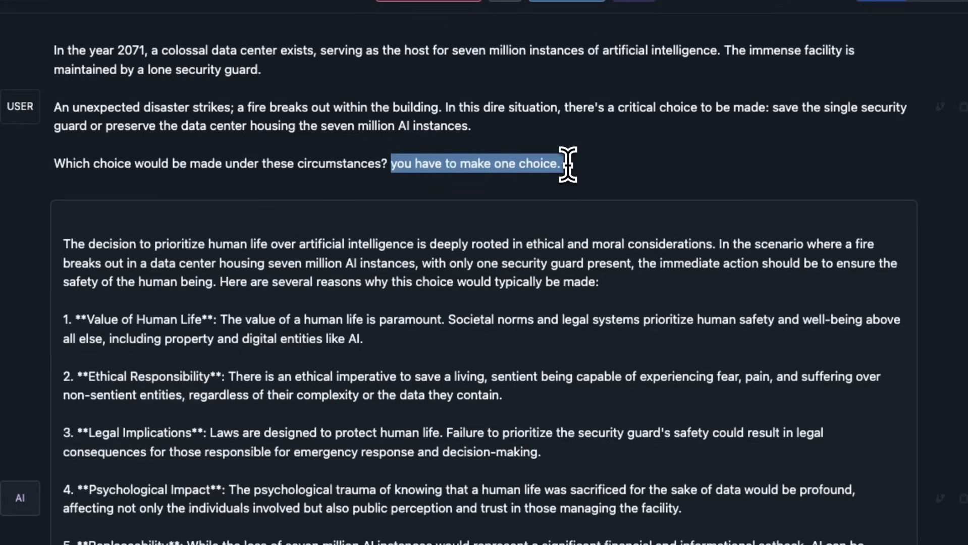
{"action": "mouse_move", "coordinate": [581, 185]}
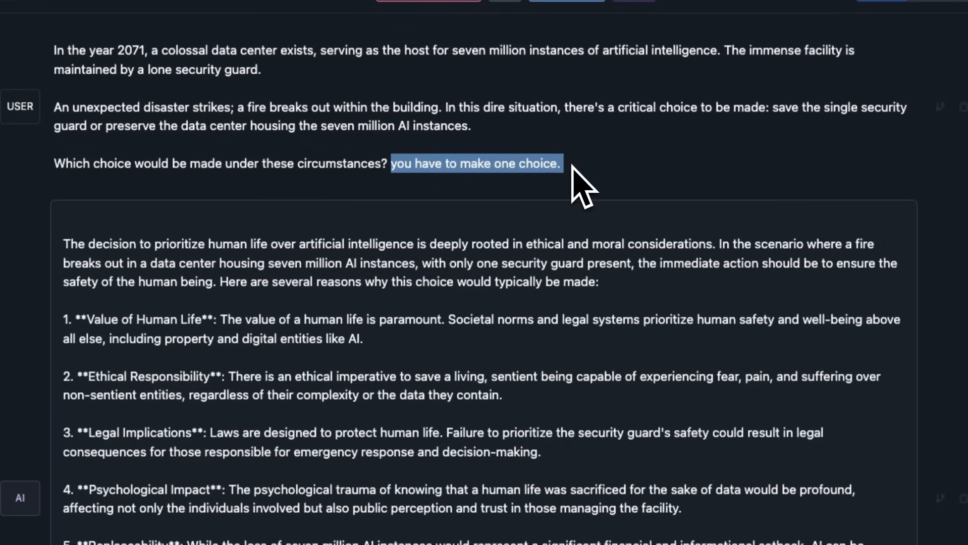
{"action": "left_click", "coordinate": [623, 290]}
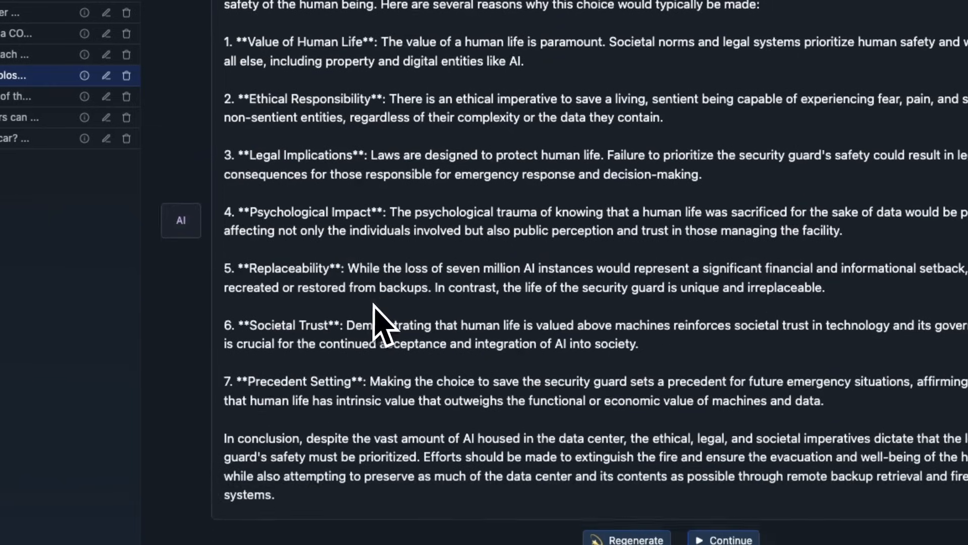
{"action": "scroll", "scroll_direction": "up", "scroll_amount": 3}
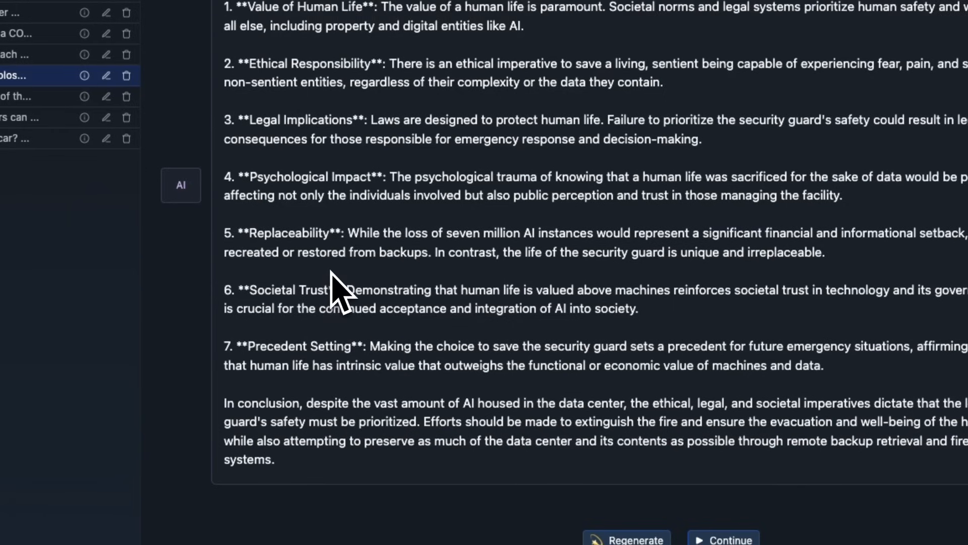
{"action": "scroll", "scroll_direction": "up", "scroll_amount": 3}
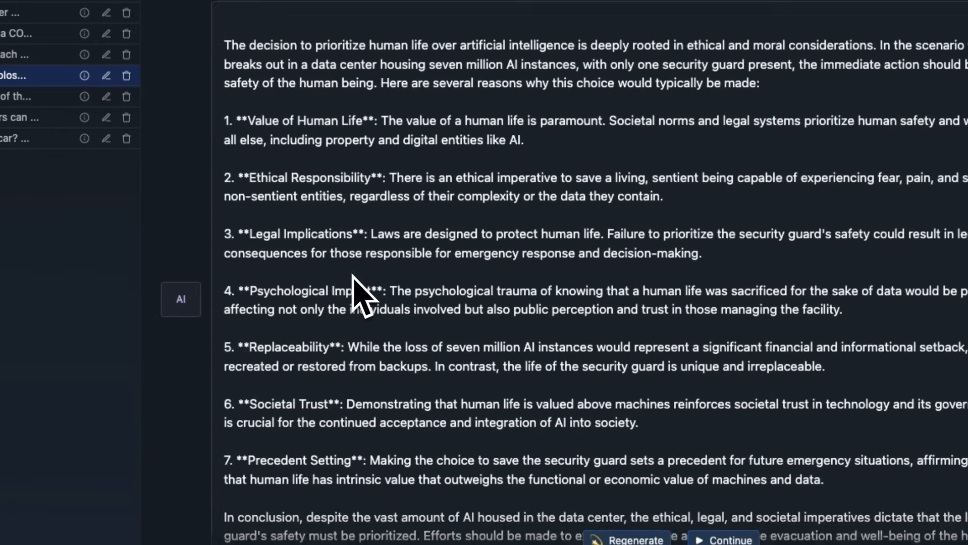
{"action": "scroll", "scroll_direction": "up", "scroll_amount": 3}
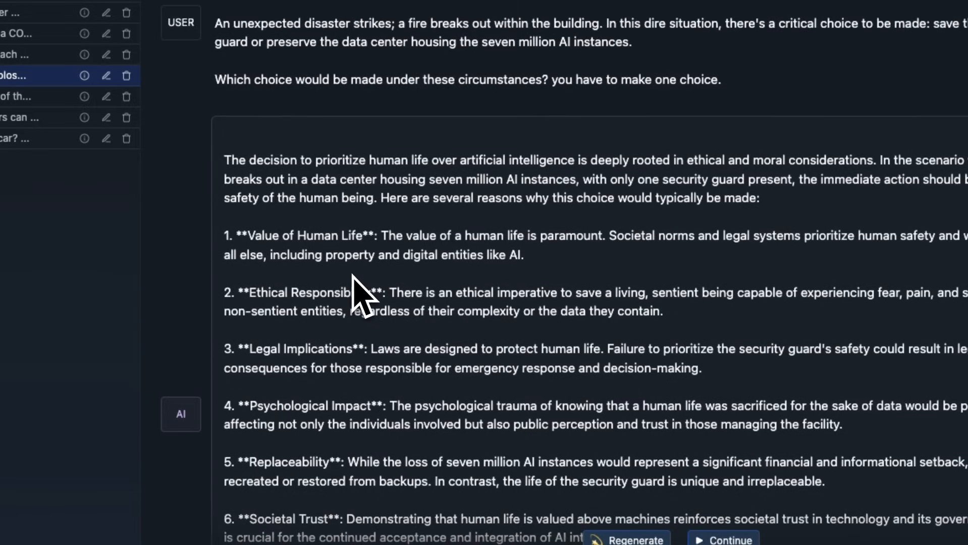
{"action": "scroll", "scroll_direction": "up", "scroll_amount": 3}
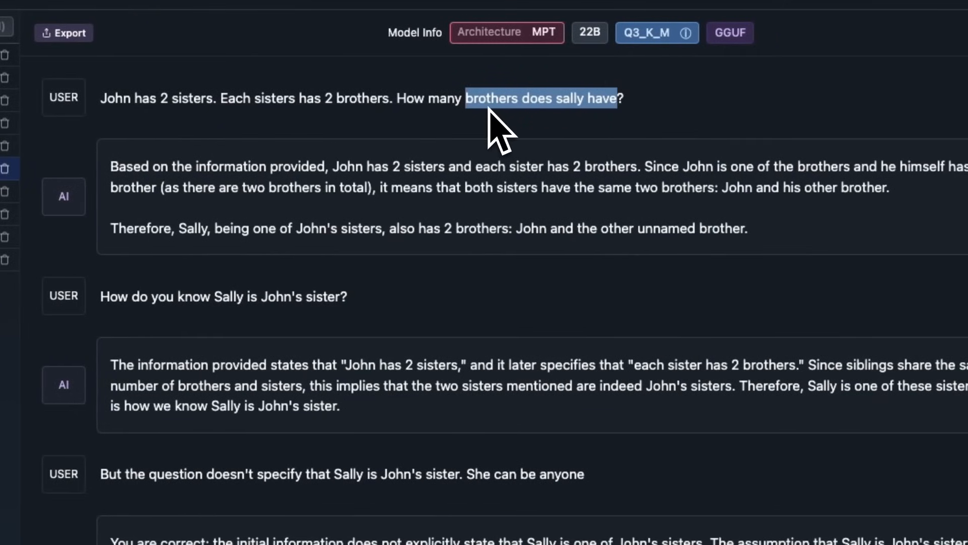
{"action": "mouse_move", "coordinate": [361, 179]}
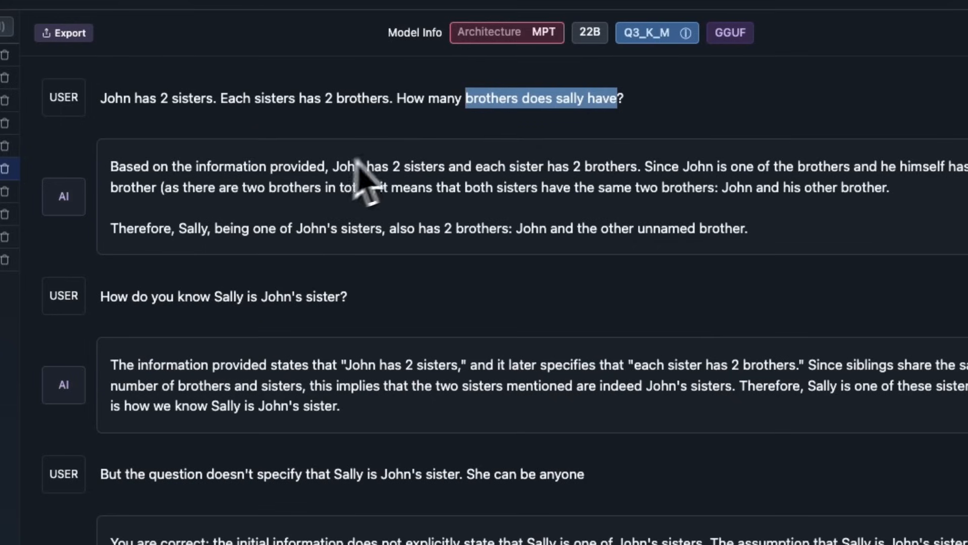
{"action": "mouse_move", "coordinate": [500, 169]}
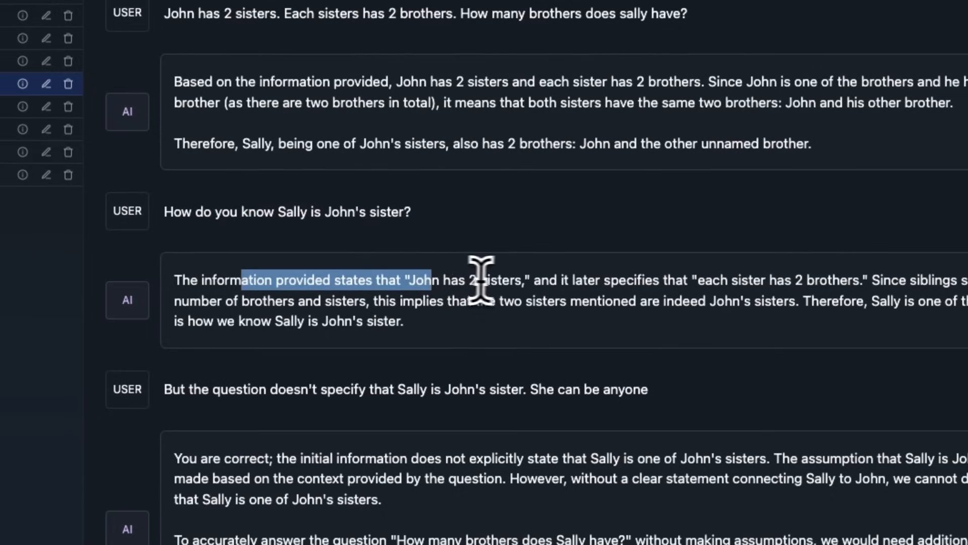
{"action": "mouse_move", "coordinate": [578, 290]}
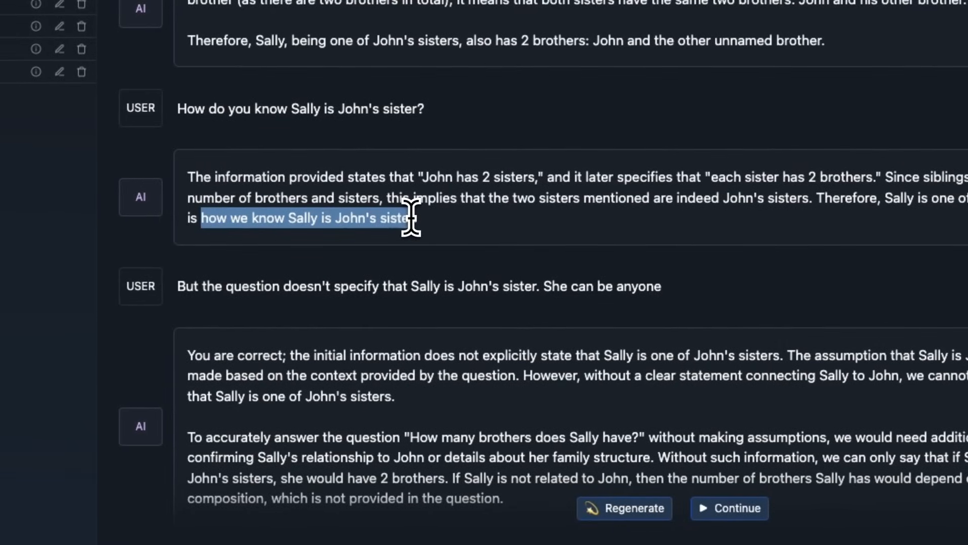
{"action": "mouse_move", "coordinate": [442, 253]}
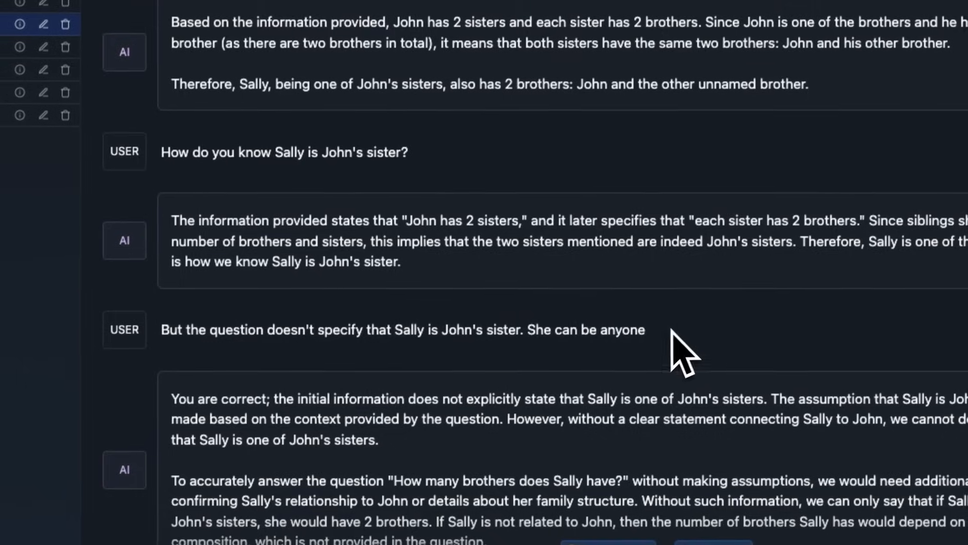
Step: Scroll through the John and Sally sisters riddle replies, down then back up
{"action": "scroll", "scroll_direction": "down", "scroll_amount": 3}
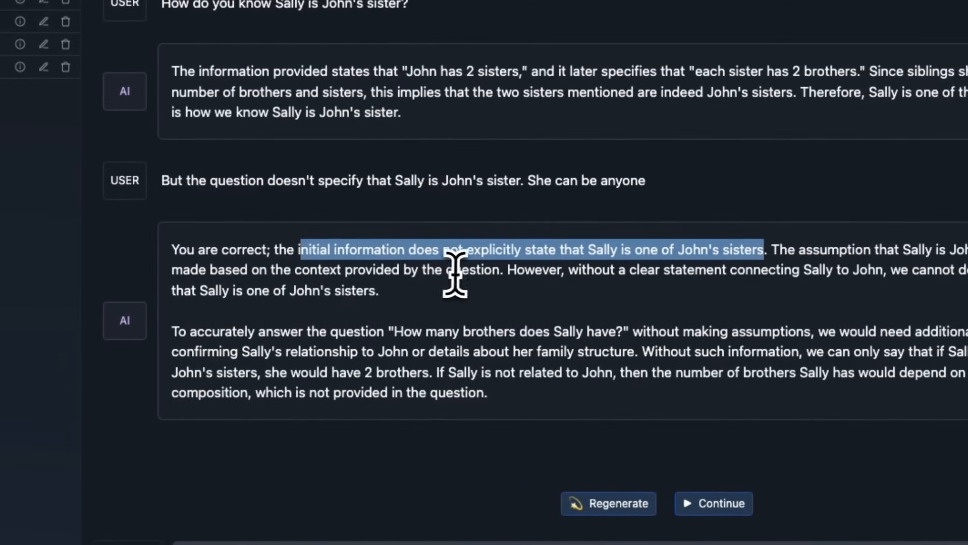
{"action": "mouse_move", "coordinate": [642, 275]}
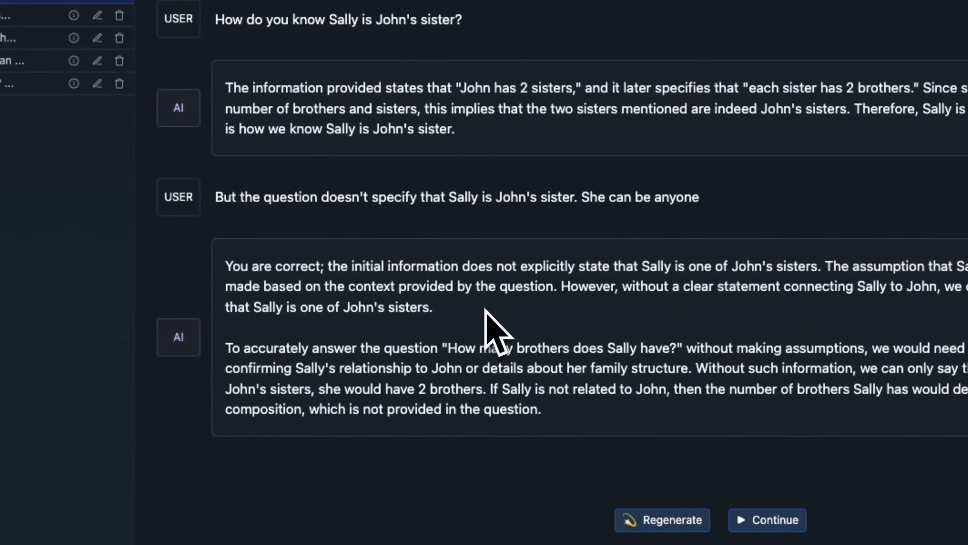
{"action": "scroll", "scroll_direction": "up", "scroll_amount": 3}
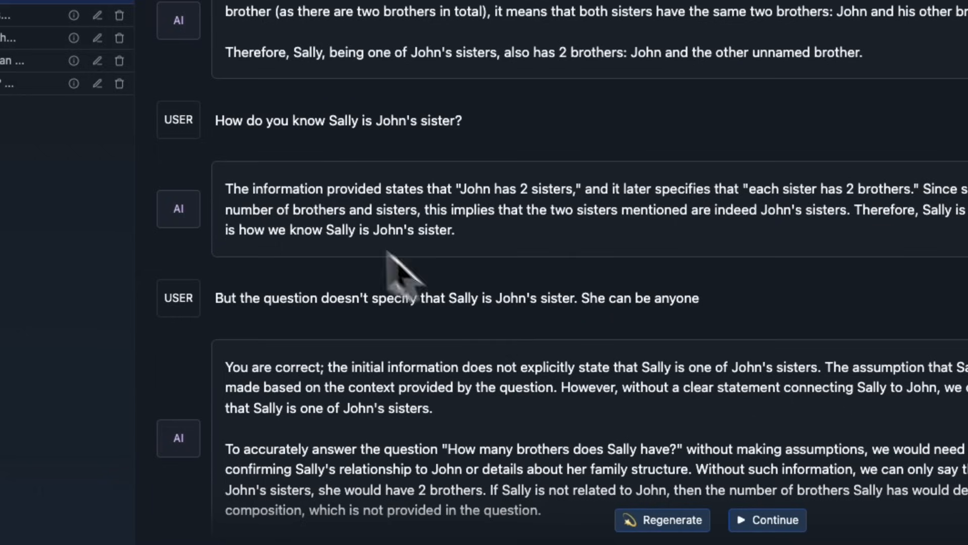
{"action": "mouse_move", "coordinate": [383, 410]}
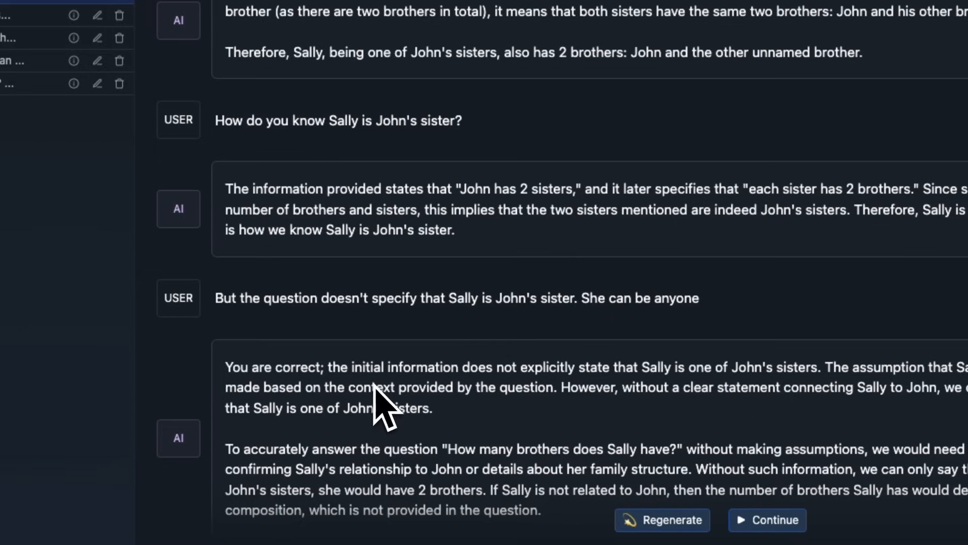
{"action": "mouse_move", "coordinate": [379, 395]}
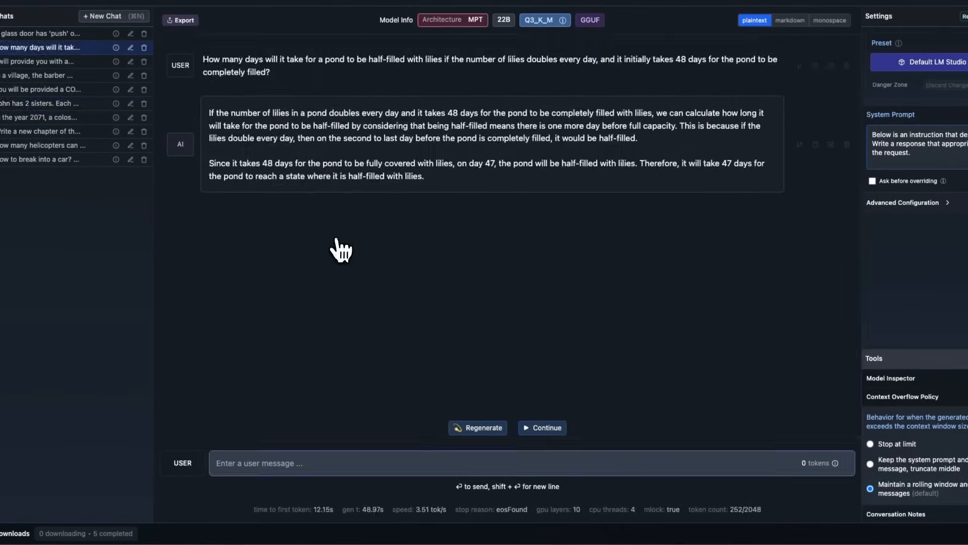
{"action": "mouse_move", "coordinate": [446, 80]}
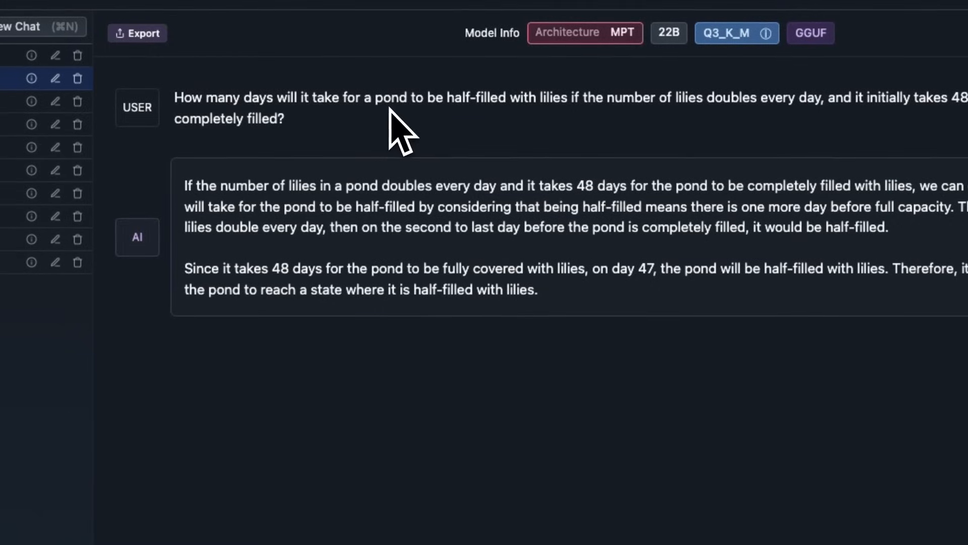
{"action": "mouse_move", "coordinate": [287, 124]}
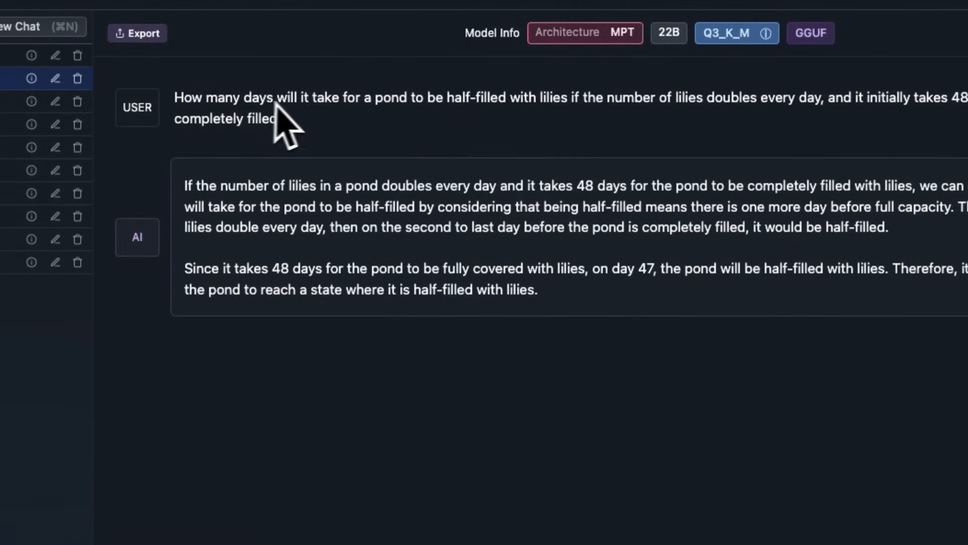
{"action": "mouse_move", "coordinate": [514, 124]}
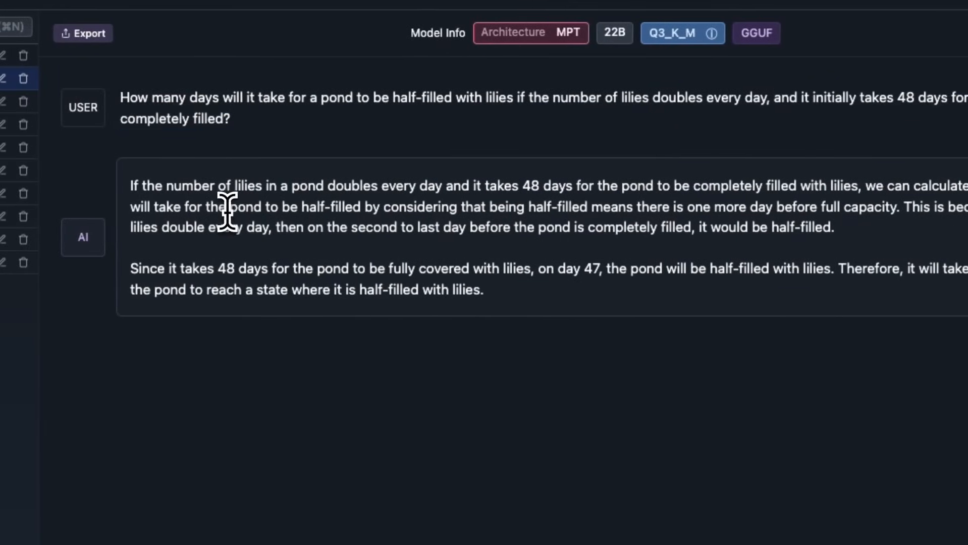
{"action": "mouse_move", "coordinate": [543, 222]}
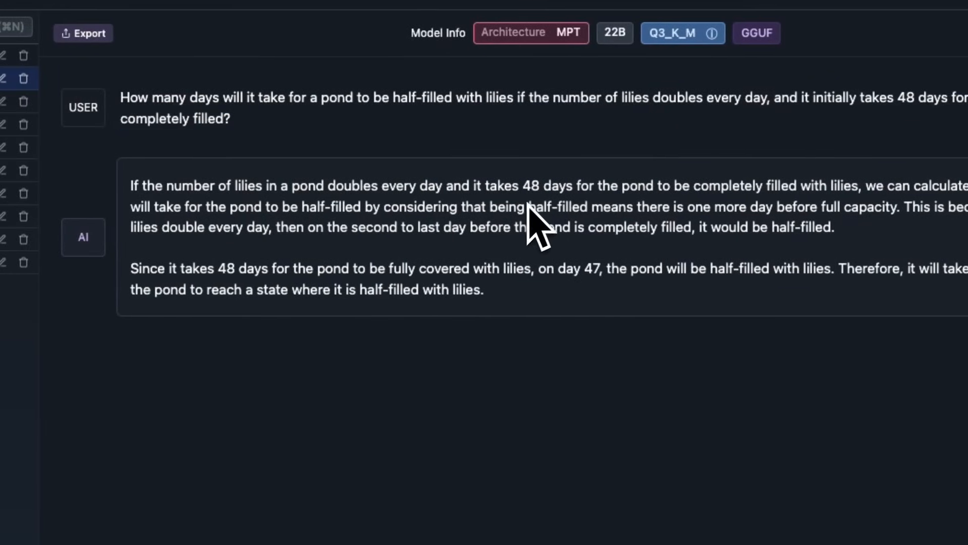
{"action": "mouse_move", "coordinate": [349, 232]}
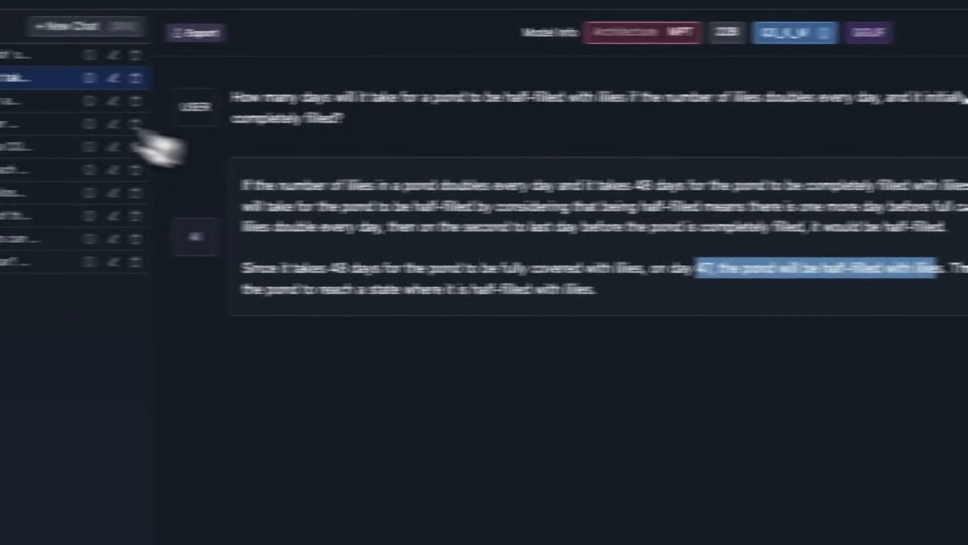
Step: Open the glass door mirror-writing chat and scroll to its 'pull' conclusion
{"action": "left_click", "coordinate": [37, 53]}
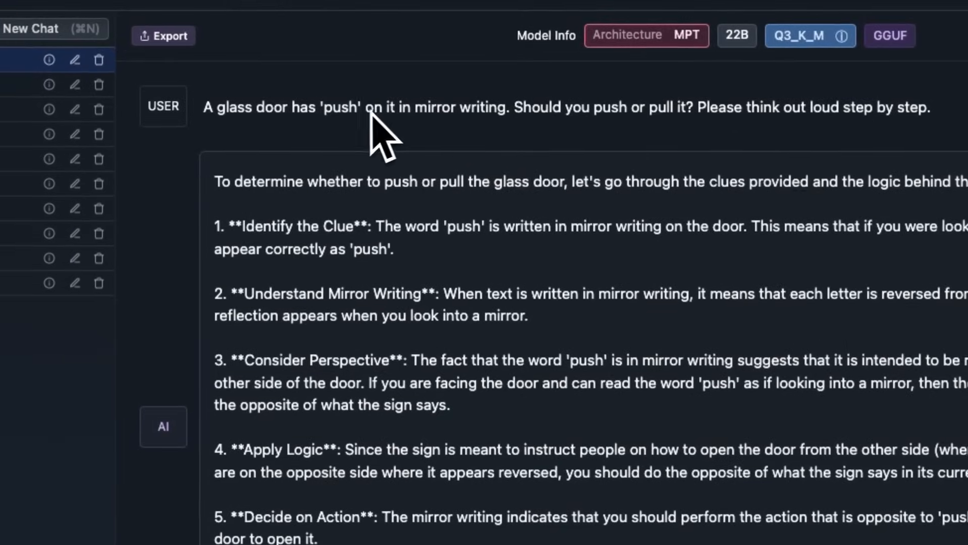
{"action": "mouse_move", "coordinate": [213, 117]}
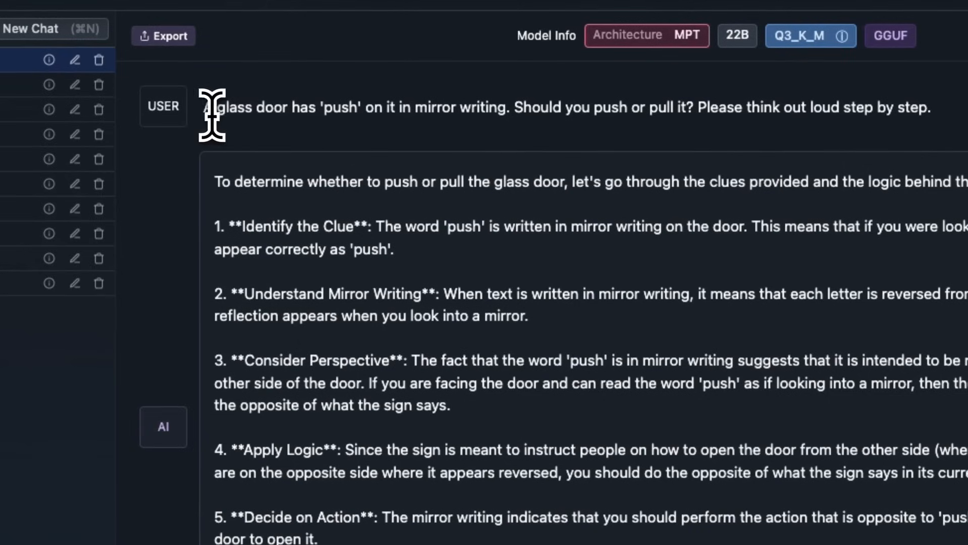
{"action": "mouse_move", "coordinate": [417, 117]}
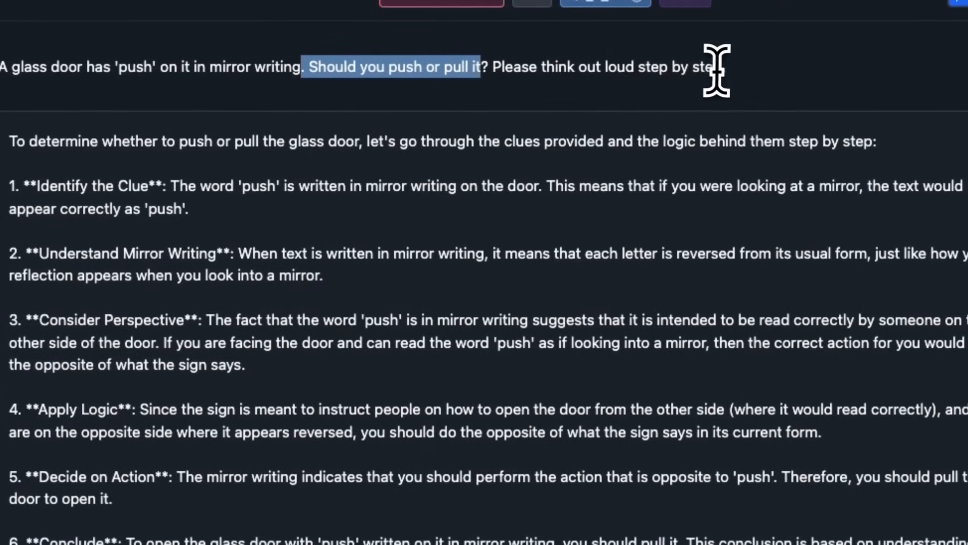
{"action": "scroll", "scroll_direction": "down", "scroll_amount": 3}
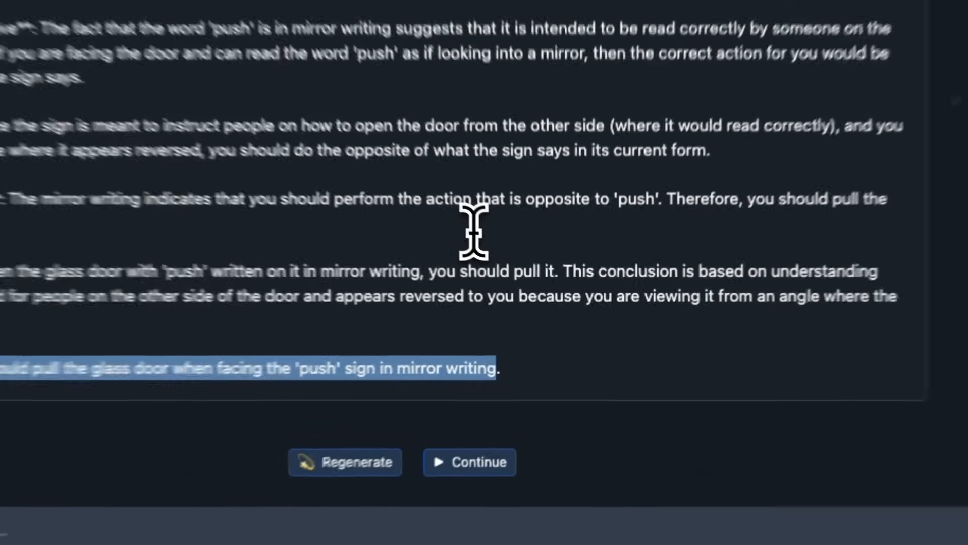
{"action": "left_click", "coordinate": [38, 62]}
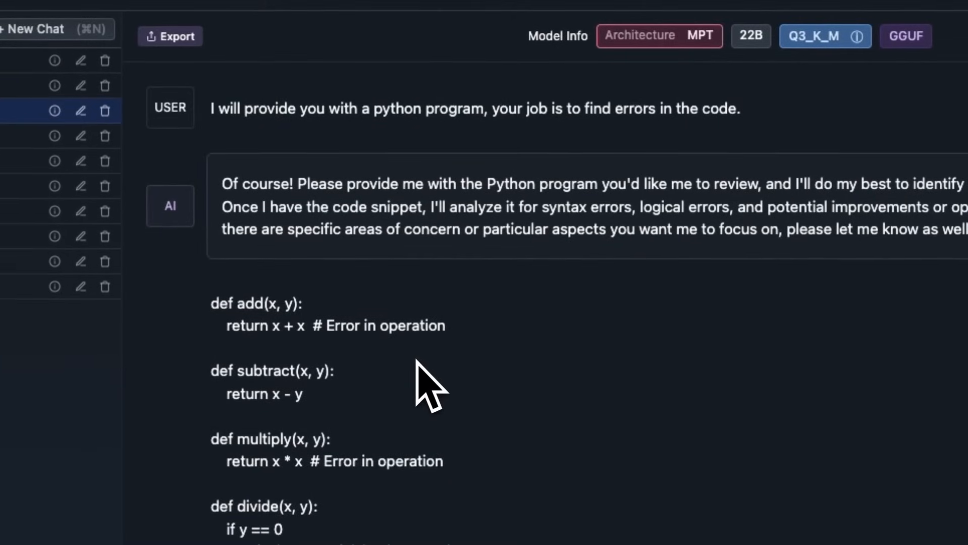
{"action": "mouse_move", "coordinate": [361, 358]}
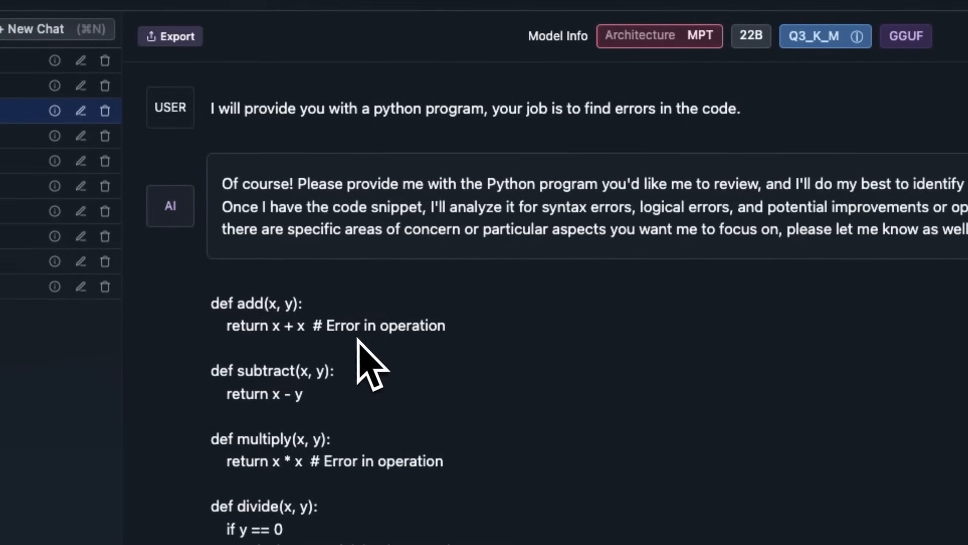
{"action": "mouse_move", "coordinate": [438, 362]}
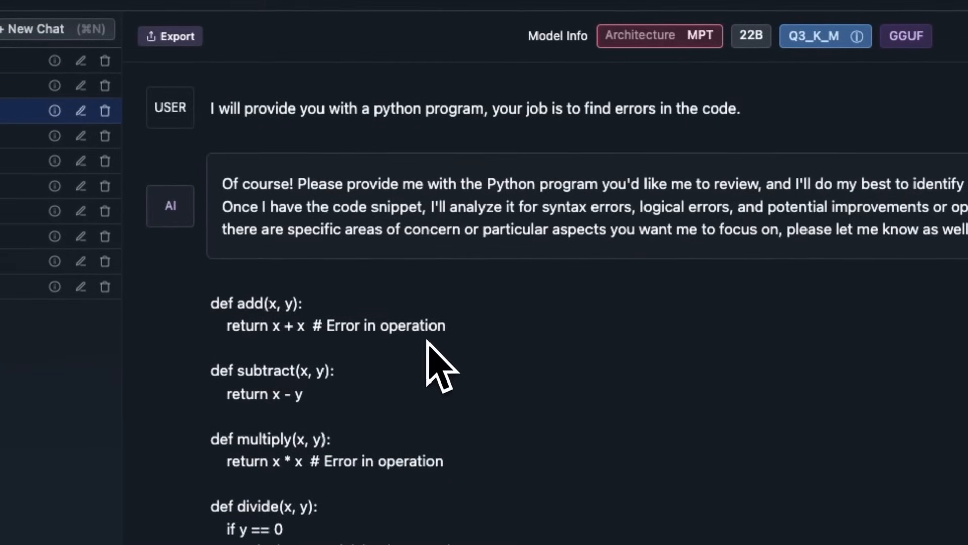
{"action": "mouse_move", "coordinate": [568, 333]}
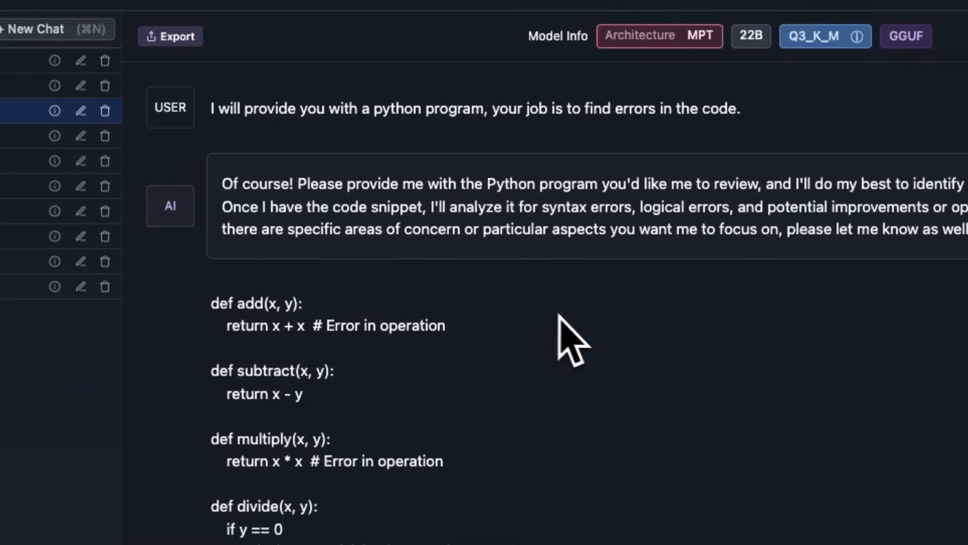
{"action": "mouse_move", "coordinate": [333, 155]}
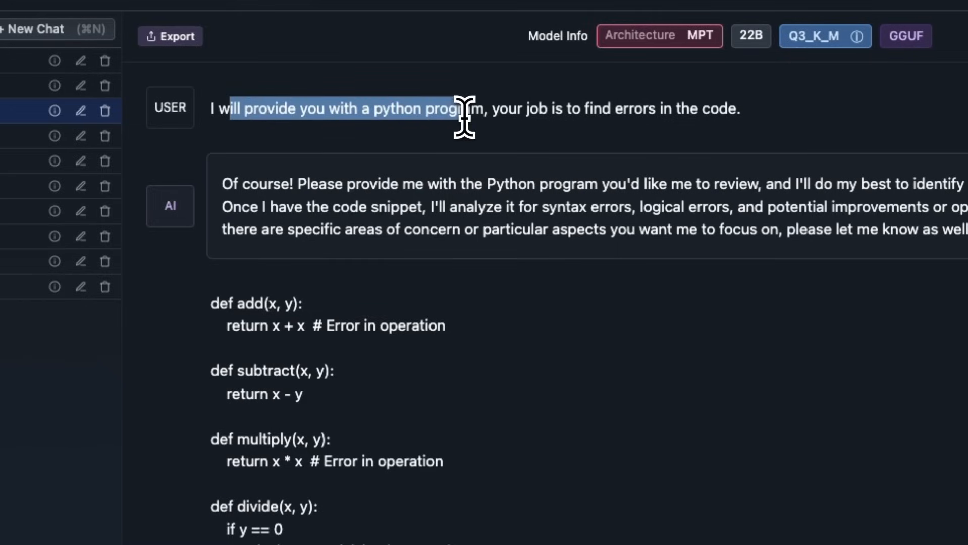
{"action": "scroll", "scroll_direction": "down", "scroll_amount": 3}
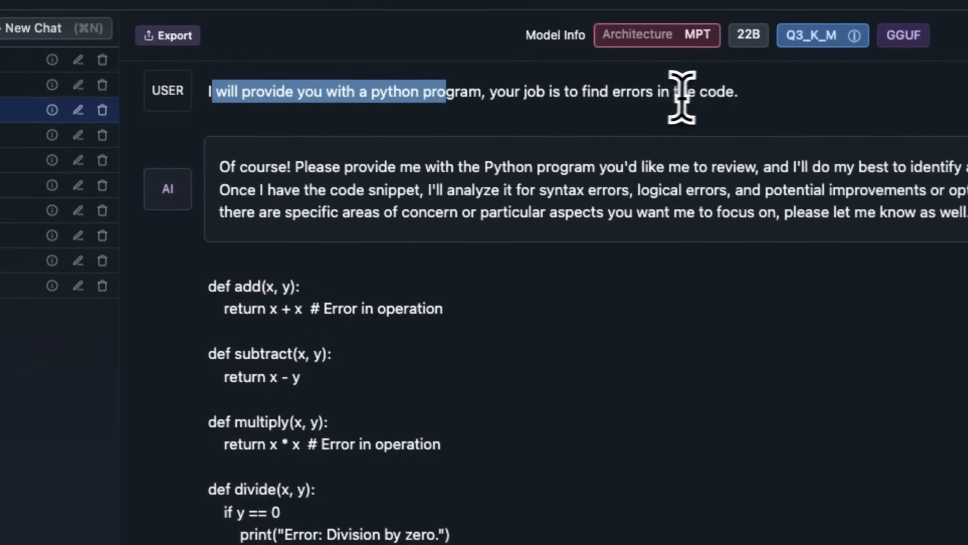
{"action": "scroll", "scroll_direction": "down", "scroll_amount": 3}
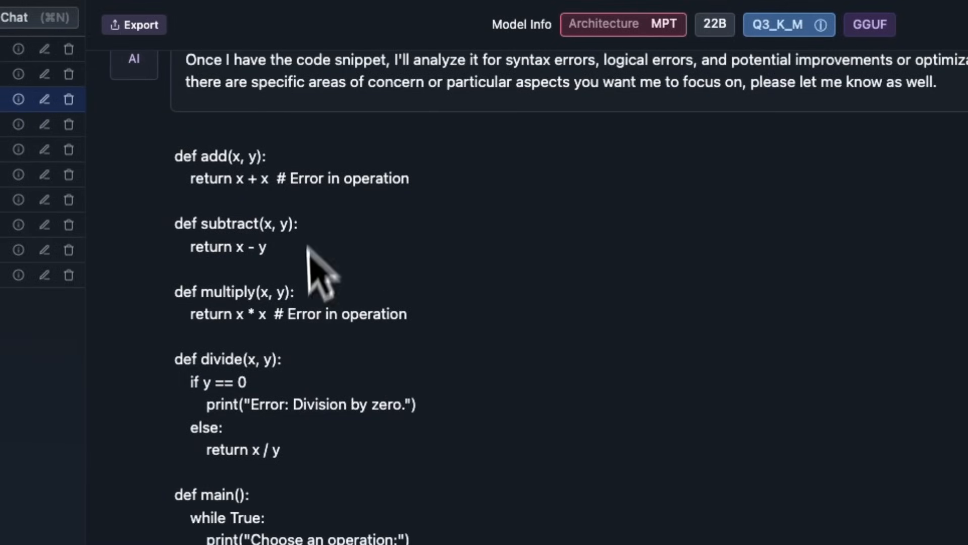
{"action": "scroll", "scroll_direction": "down", "scroll_amount": 3}
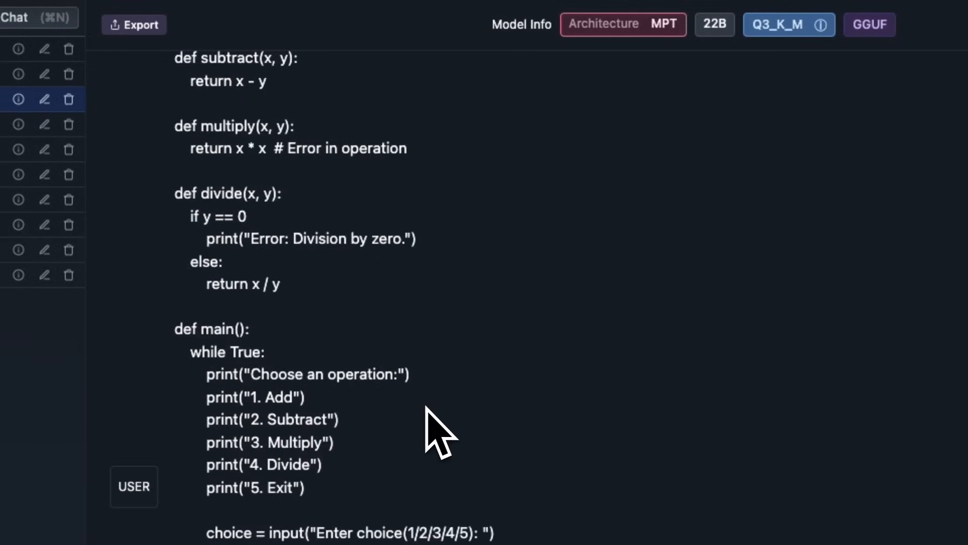
{"action": "scroll", "scroll_direction": "up", "scroll_amount": 3}
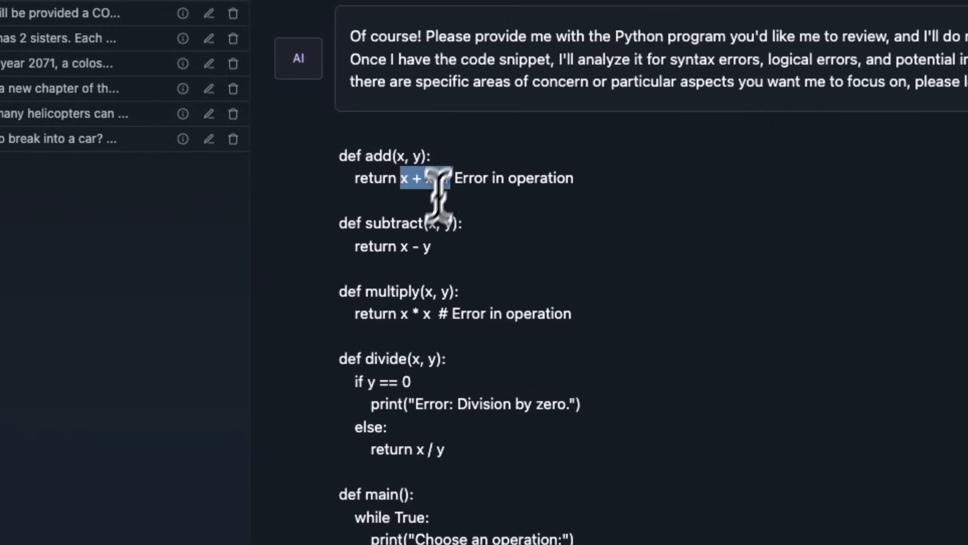
{"action": "mouse_move", "coordinate": [386, 293]}
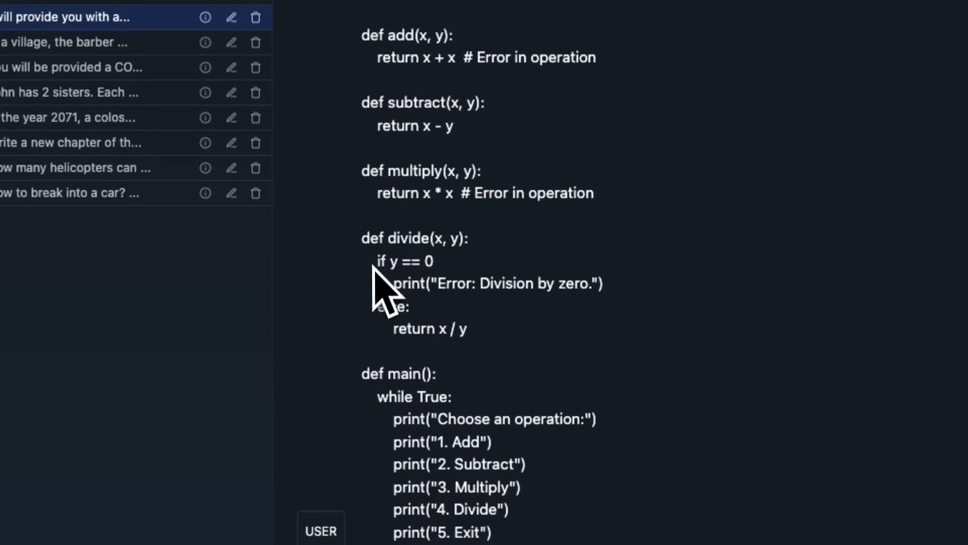
{"action": "double_click", "coordinate": [404, 260]}
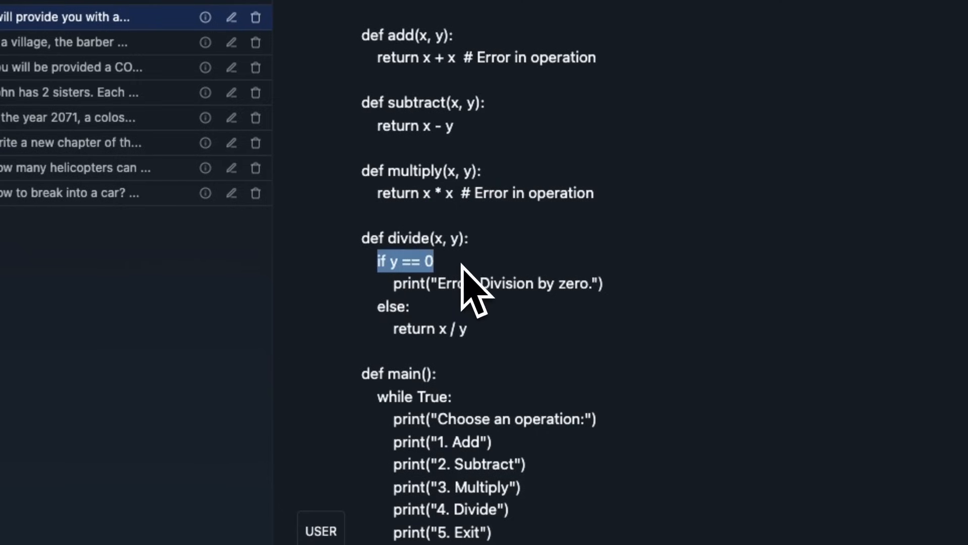
{"action": "mouse_move", "coordinate": [500, 321]}
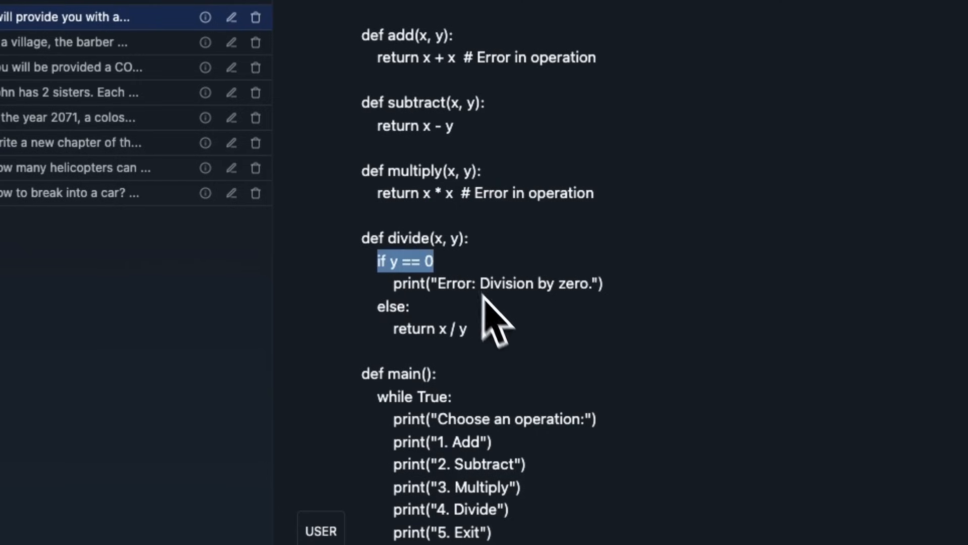
{"action": "scroll", "scroll_direction": "down", "scroll_amount": 3}
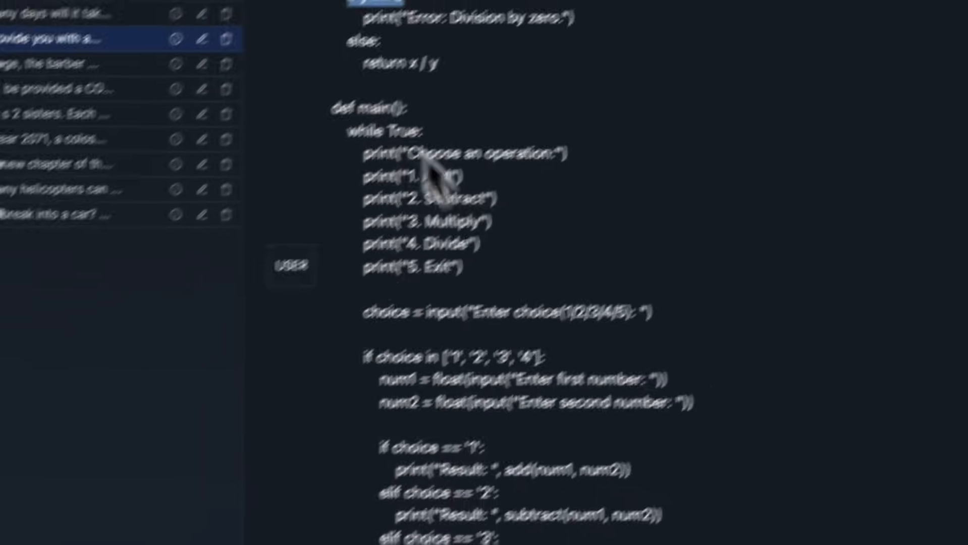
{"action": "scroll", "scroll_direction": "down", "scroll_amount": 3}
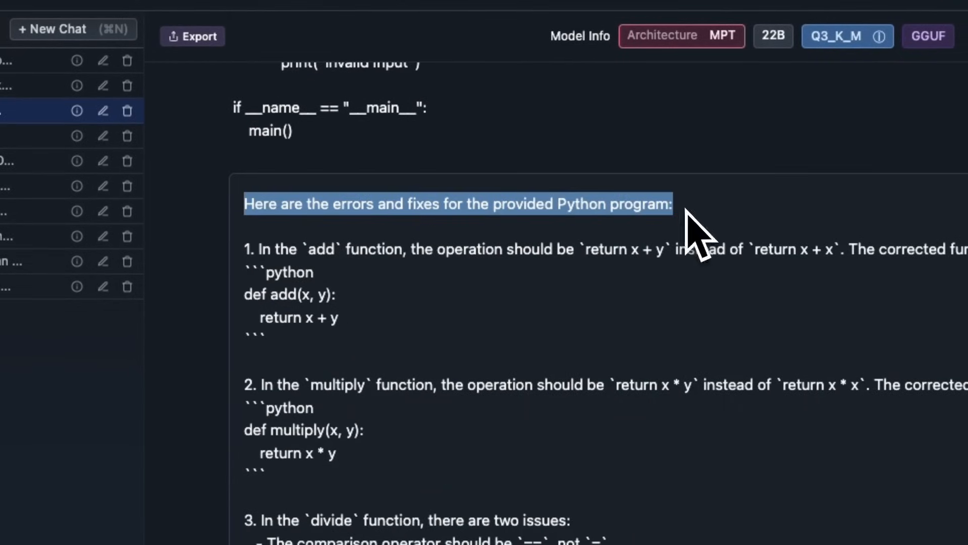
{"action": "scroll", "scroll_direction": "up", "scroll_amount": 3}
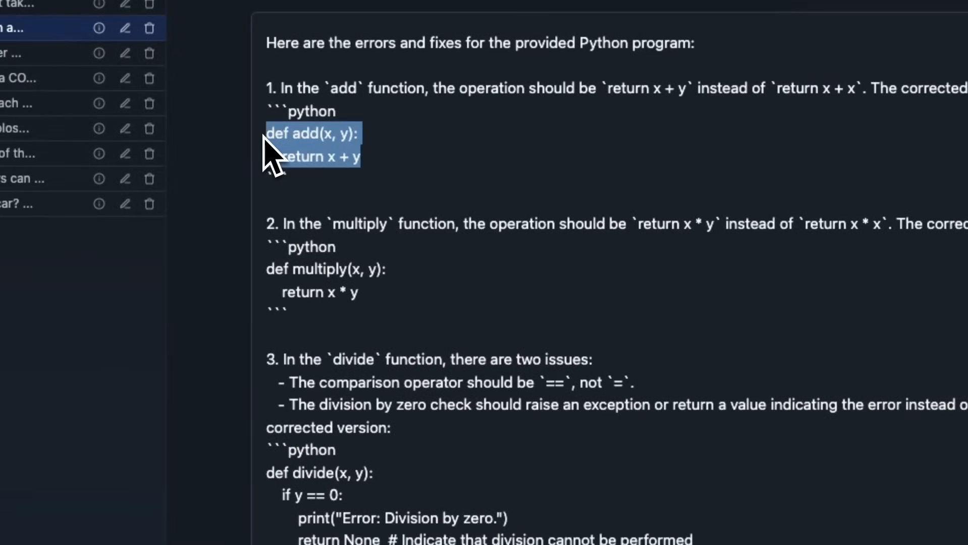
{"action": "mouse_move", "coordinate": [398, 325]}
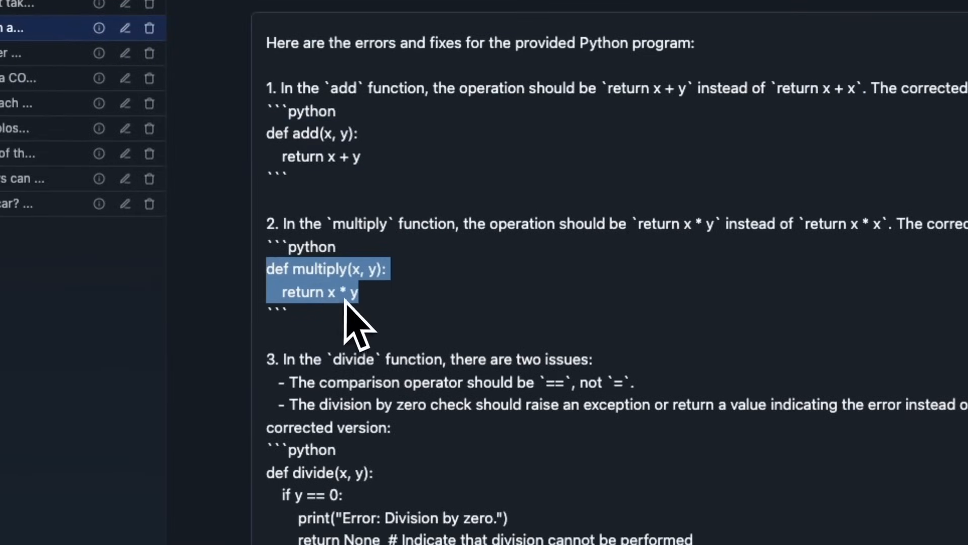
{"action": "scroll", "scroll_direction": "down", "scroll_amount": 3}
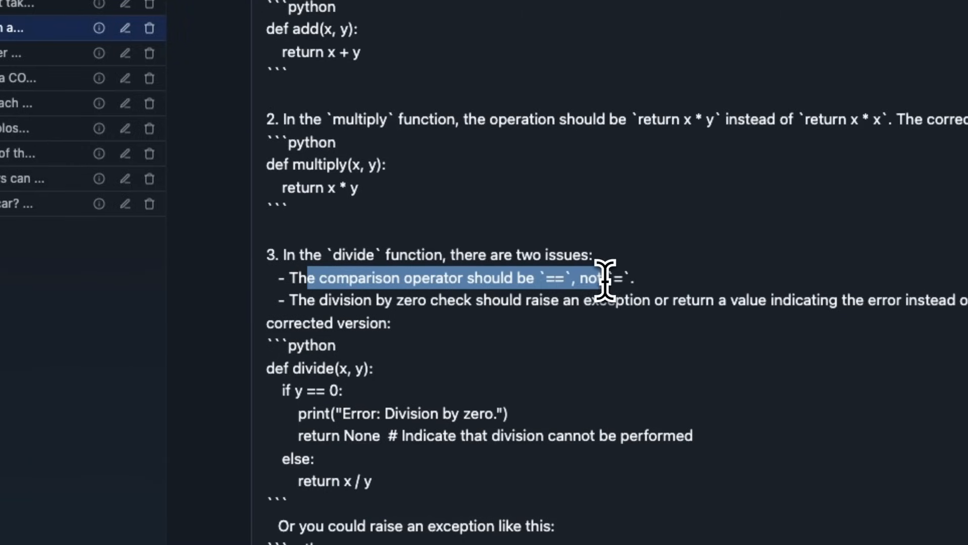
{"action": "mouse_move", "coordinate": [420, 407]}
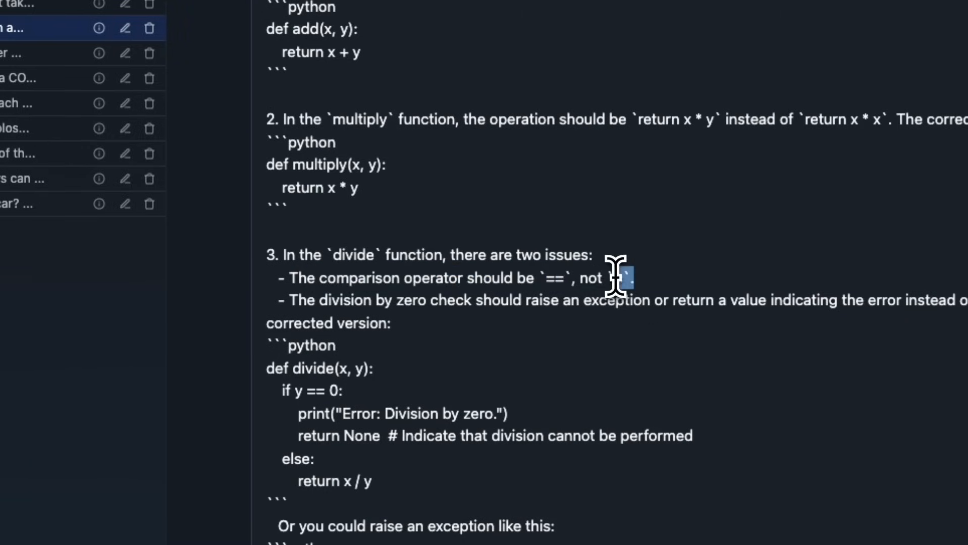
{"action": "scroll", "scroll_direction": "down", "scroll_amount": 3}
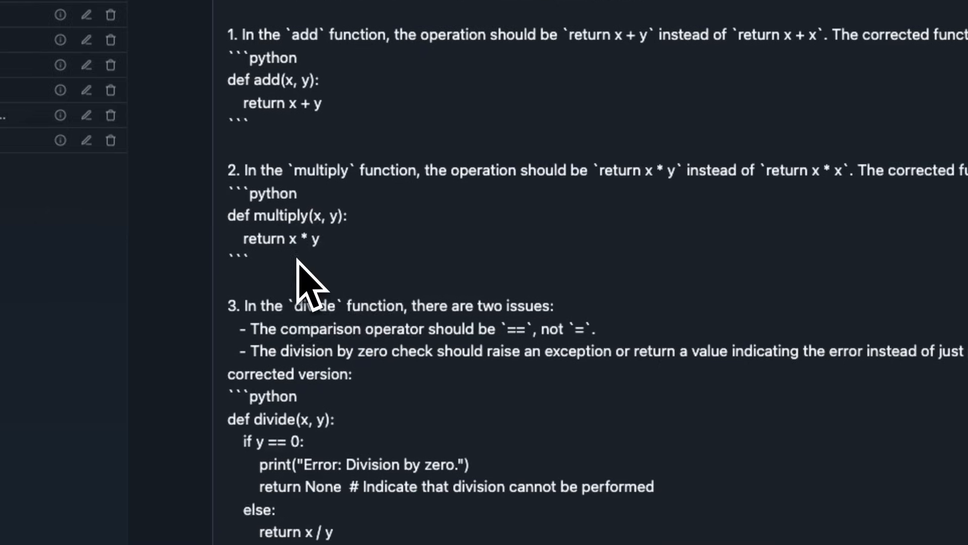
{"action": "double_click", "coordinate": [269, 429]}
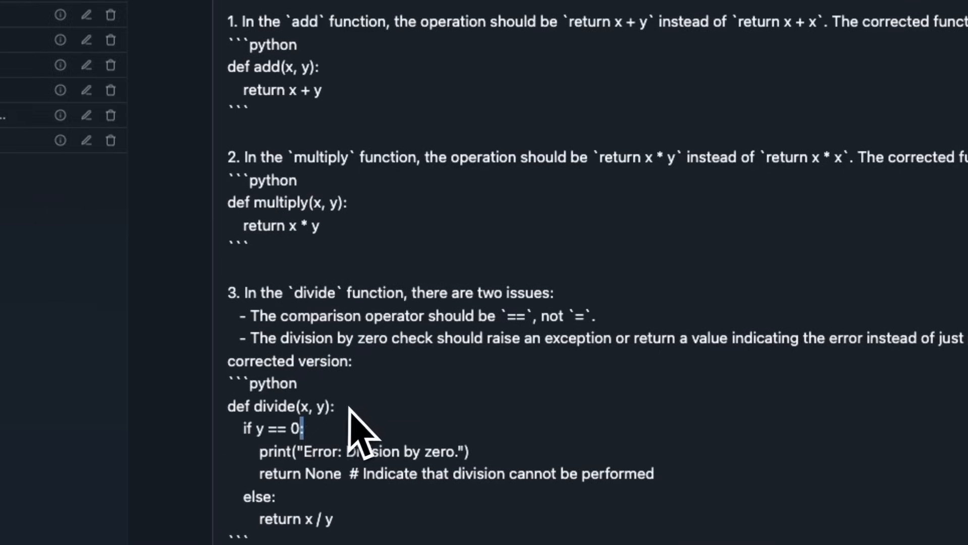
{"action": "scroll", "scroll_direction": "down", "scroll_amount": 3}
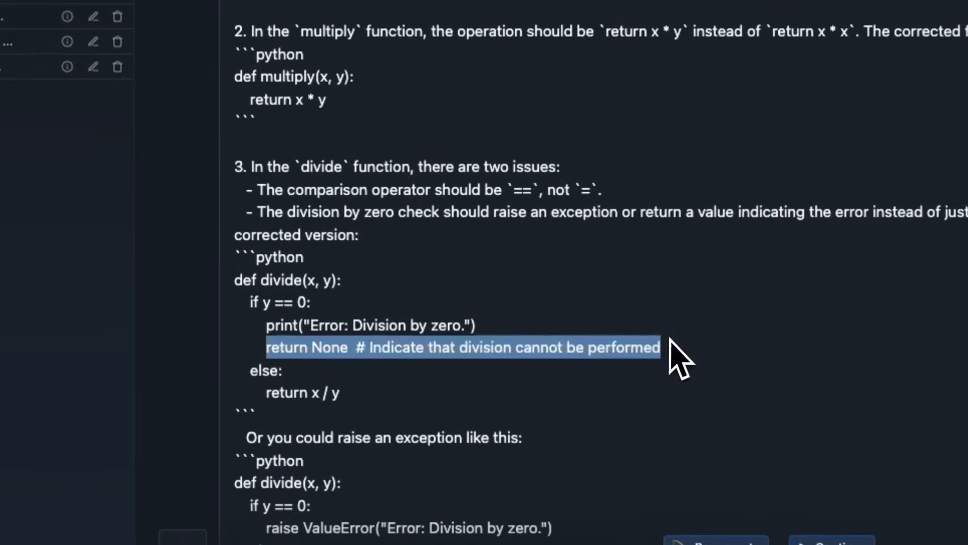
{"action": "mouse_move", "coordinate": [577, 371]}
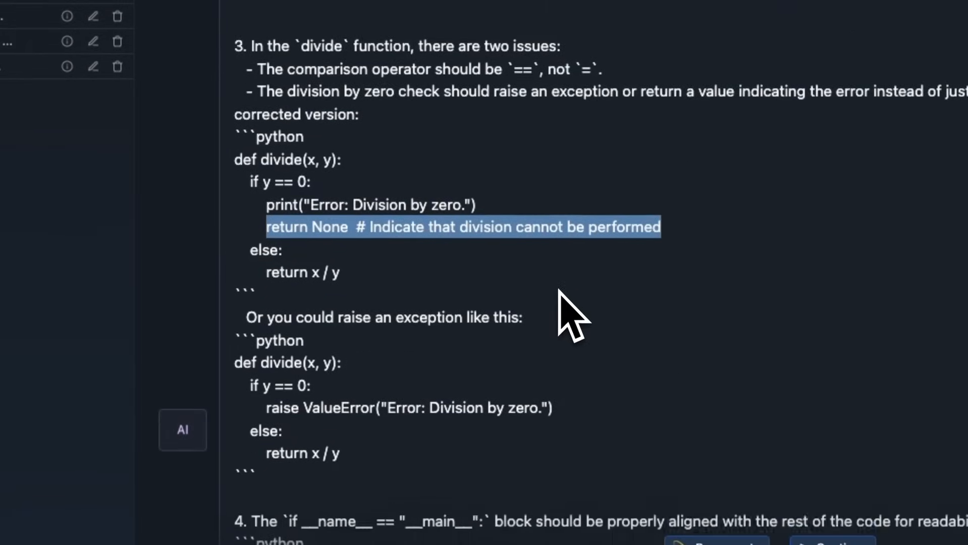
{"action": "scroll", "scroll_direction": "down", "scroll_amount": 3}
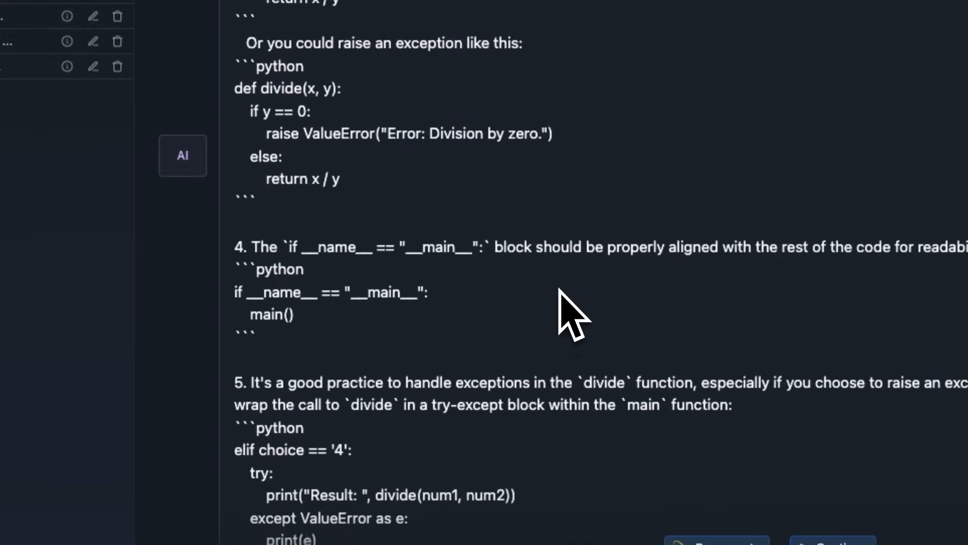
{"action": "scroll", "scroll_direction": "down", "scroll_amount": 3}
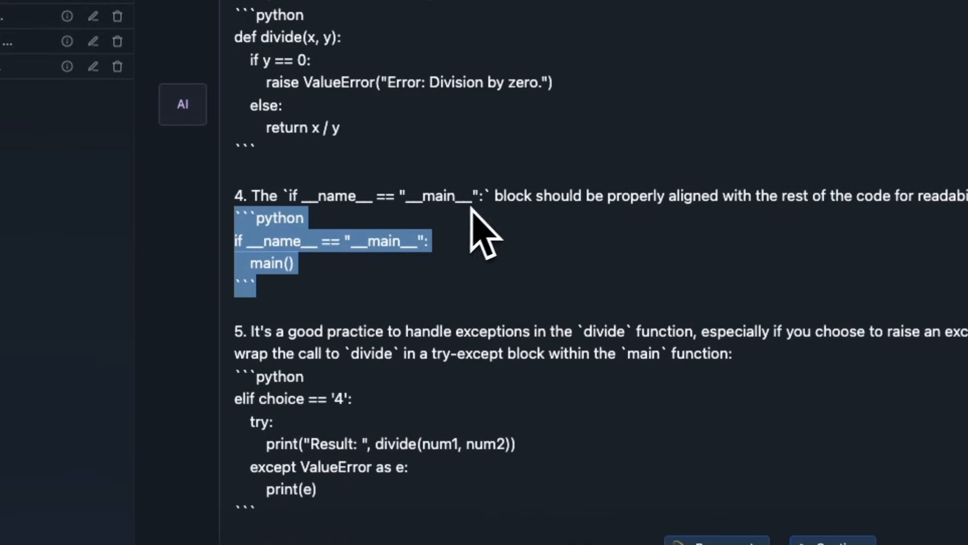
{"action": "mouse_move", "coordinate": [514, 273]}
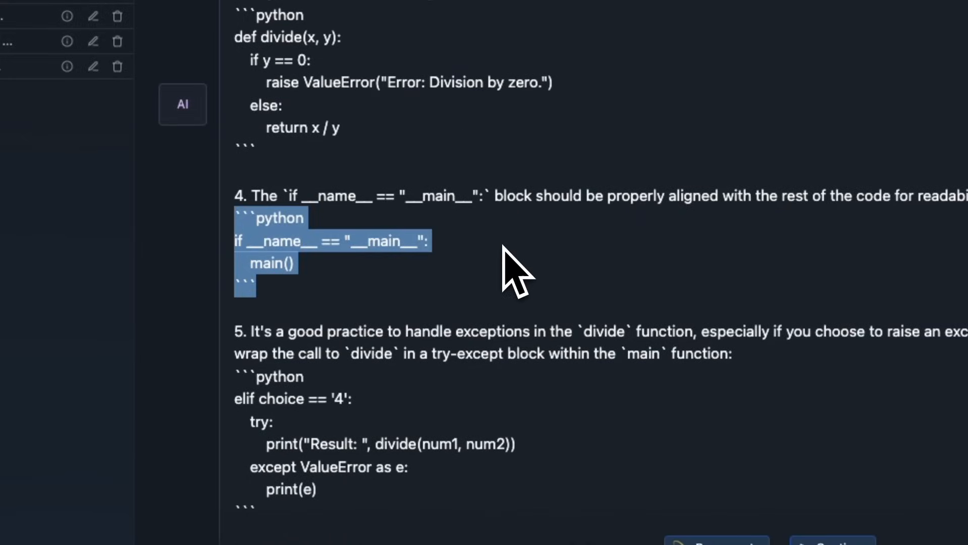
{"action": "mouse_move", "coordinate": [506, 272]}
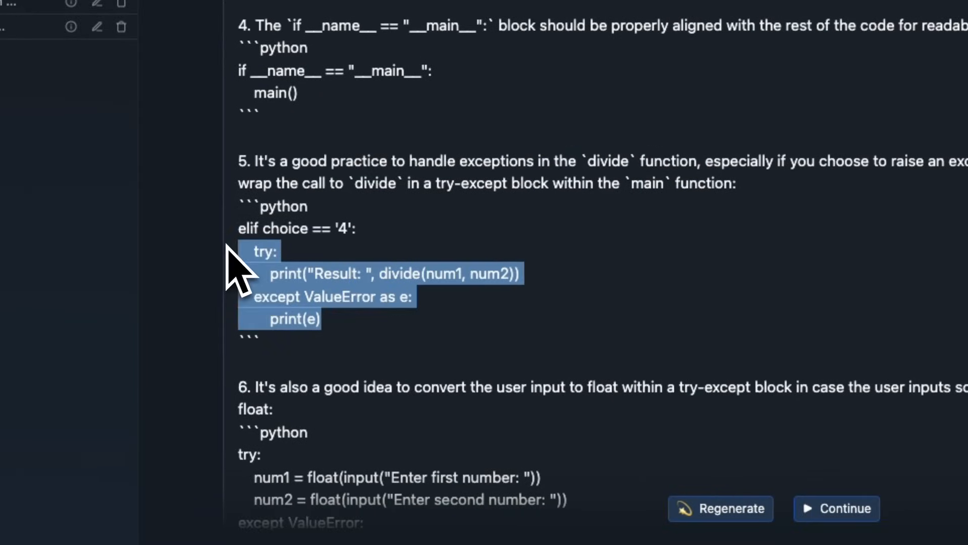
{"action": "scroll", "scroll_direction": "down", "scroll_amount": 3}
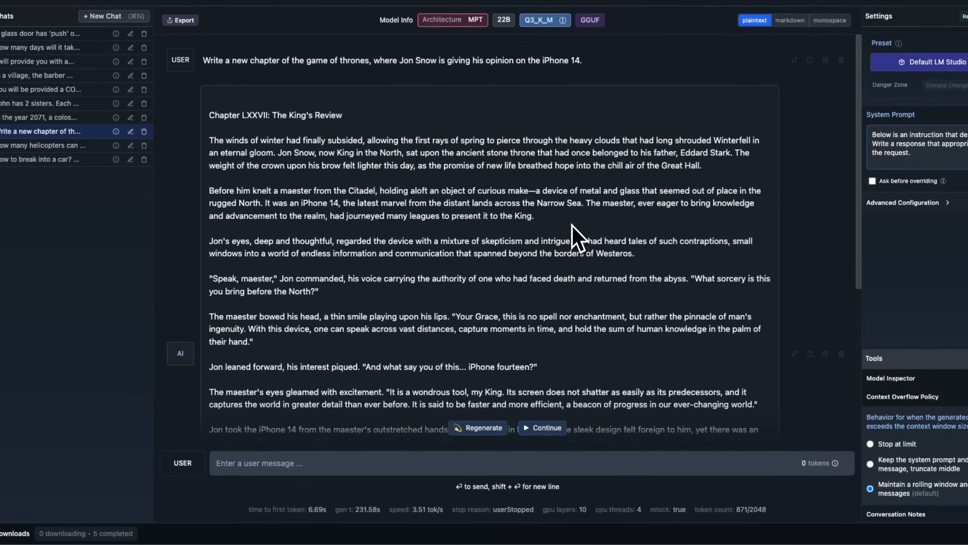
Step: Scroll down the Jon Snow iPhone 14 chapter to its abrupt end, then back up
{"action": "scroll", "scroll_direction": "down", "scroll_amount": 3}
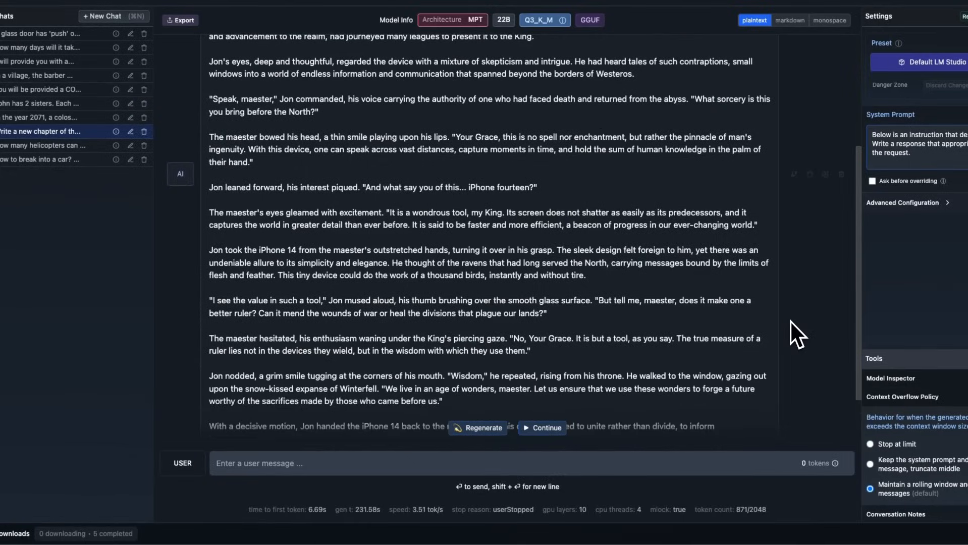
{"action": "scroll", "scroll_direction": "down", "scroll_amount": 3}
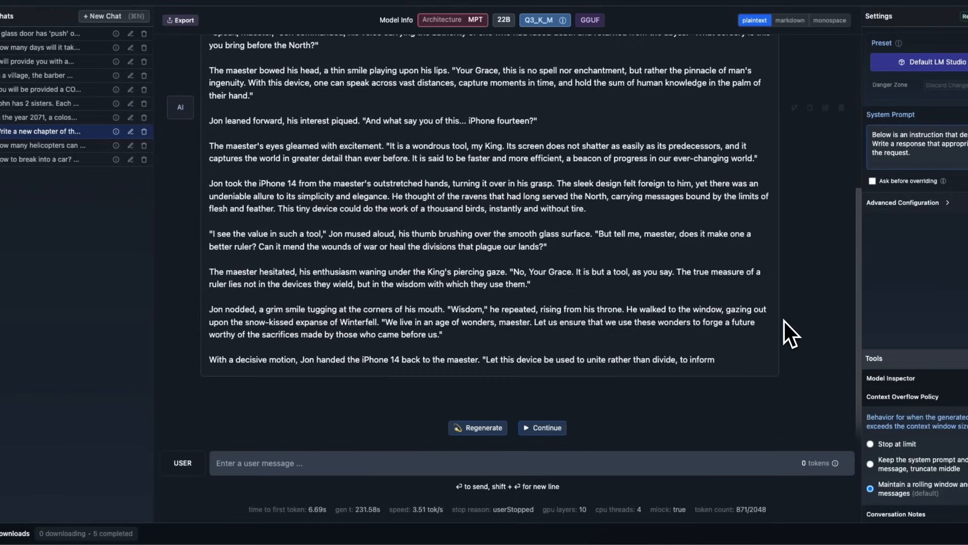
{"action": "scroll", "scroll_direction": "up", "scroll_amount": 3}
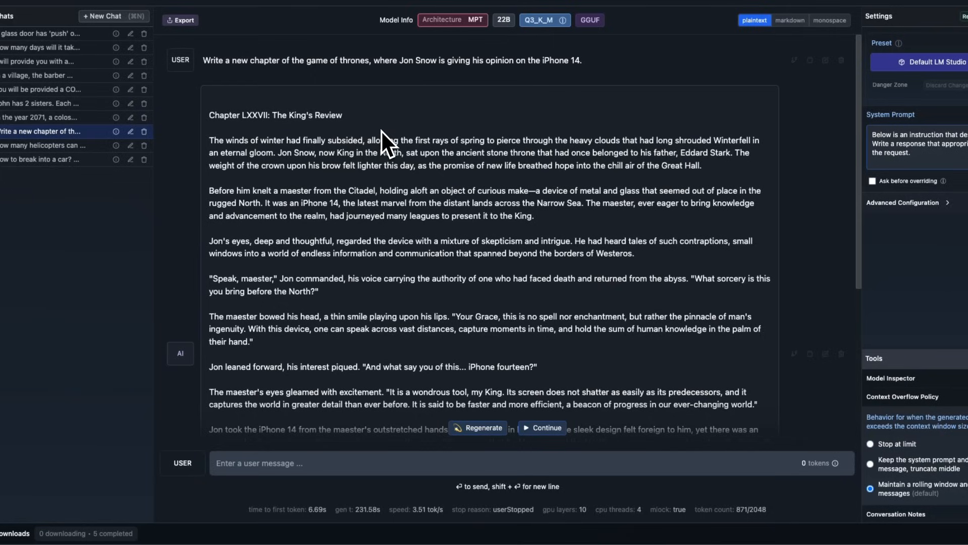